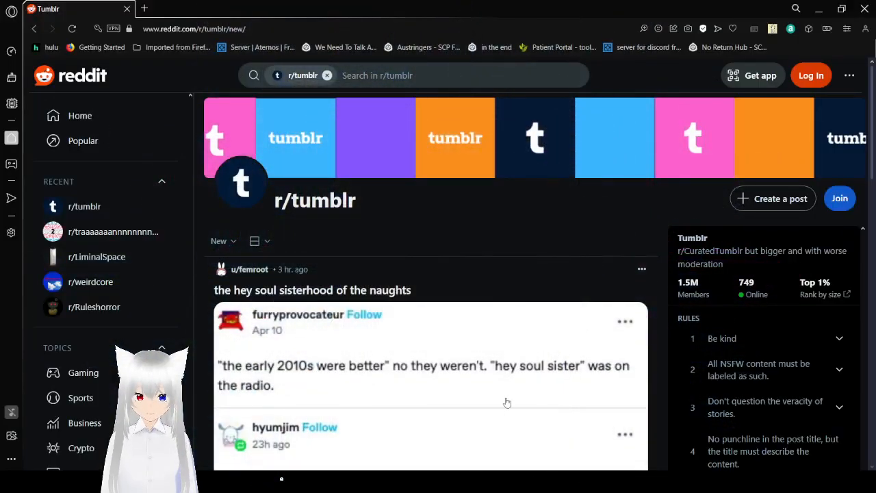
# Scroll the r/tumblr New feed past 'hey soul sister' and 'Chime goes ting' to the lion clickbait post.
pyautogui.scroll(-3)
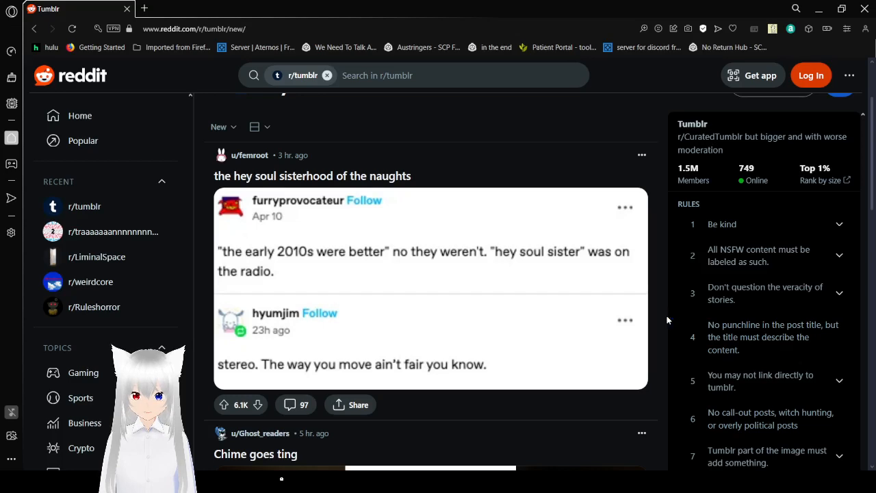
pyautogui.scroll(-3)
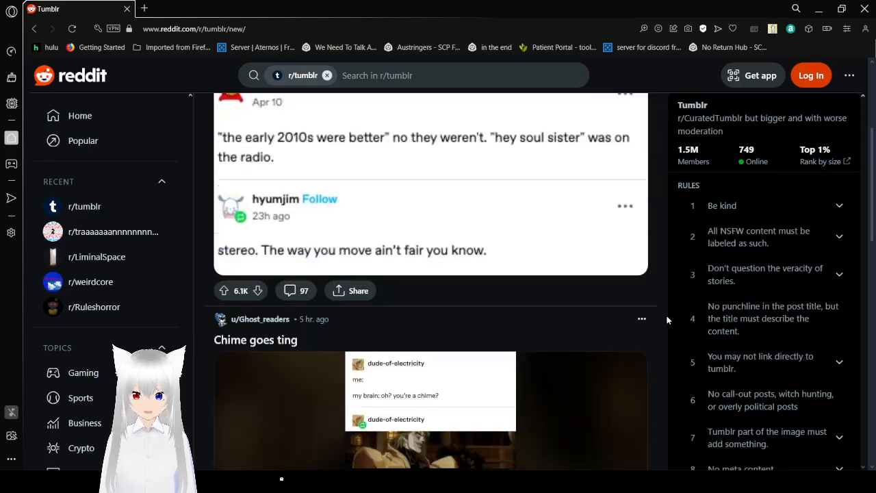
pyautogui.scroll(-3)
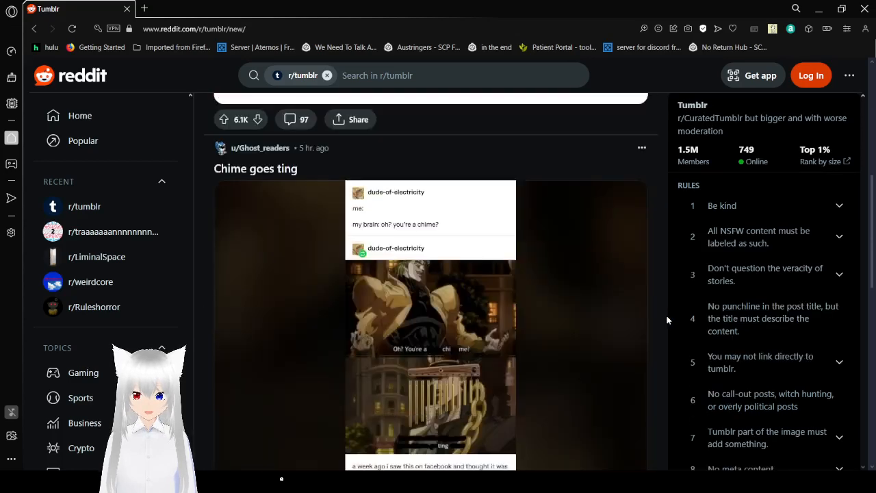
pyautogui.scroll(-3)
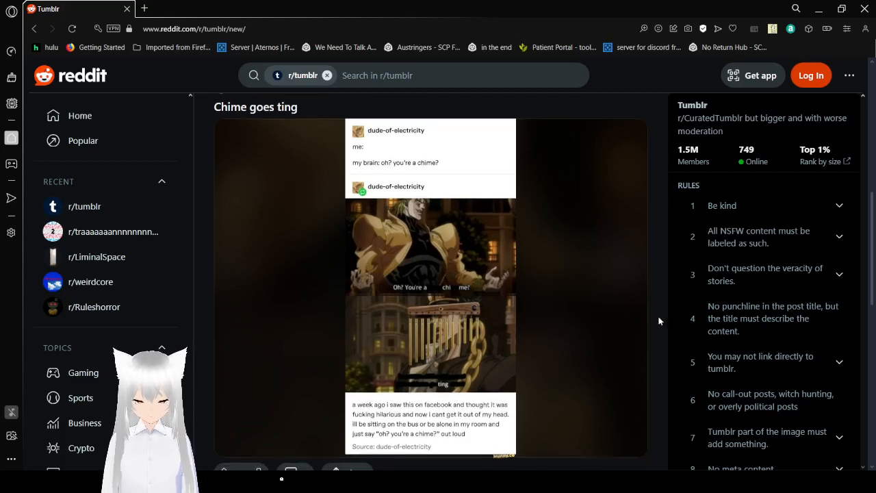
pyautogui.scroll(-3)
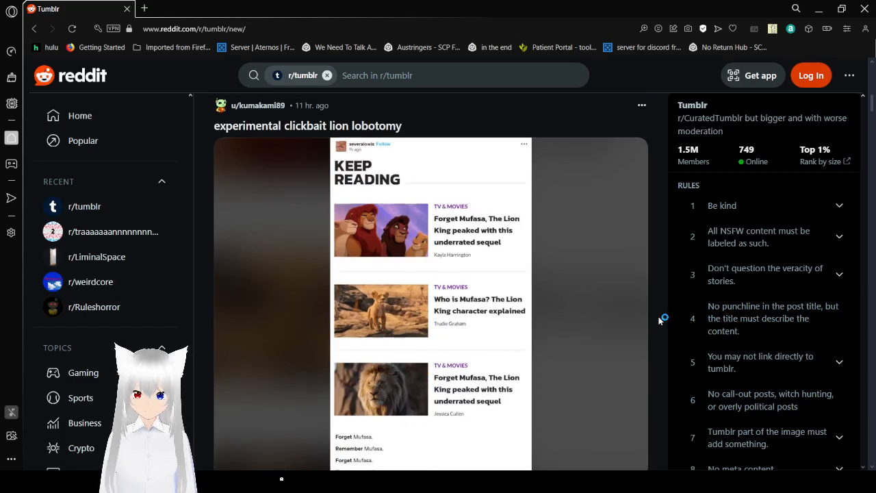
# Scroll past the Lion King clickbait post to the 'Hey now' comic post.
pyautogui.scroll(-3)
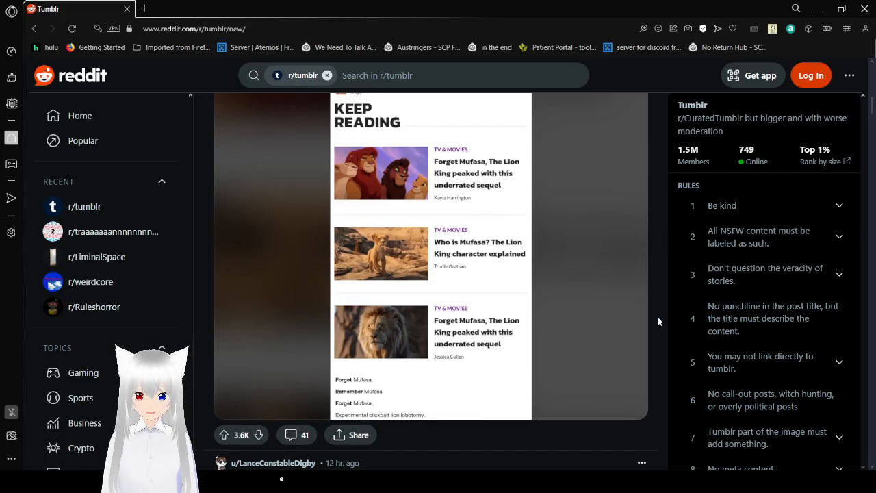
pyautogui.scroll(-3)
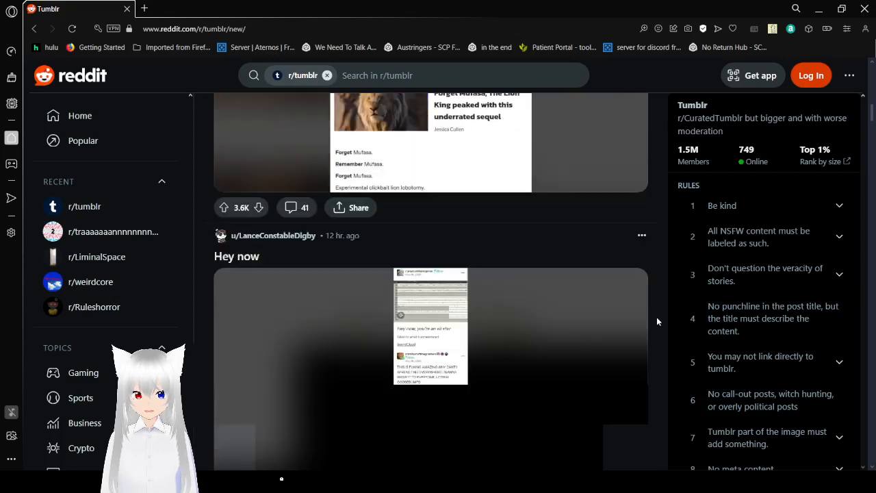
pyautogui.scroll(-3)
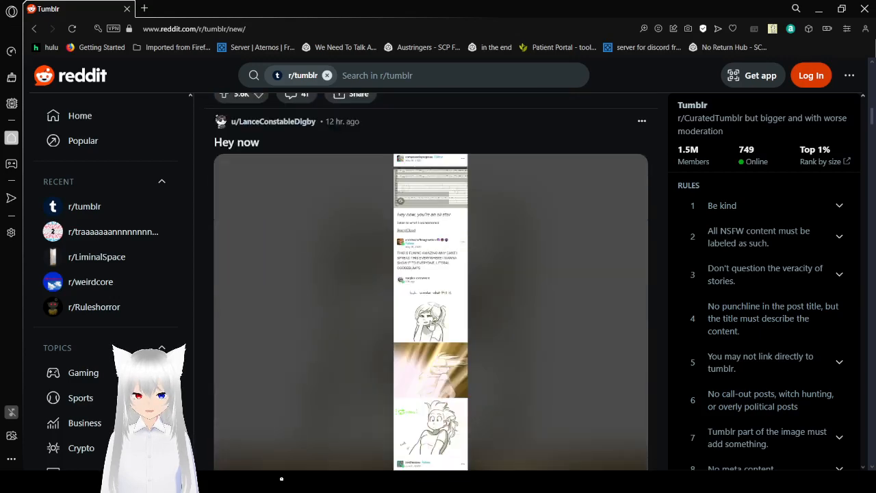
pyautogui.moveTo(485, 217)
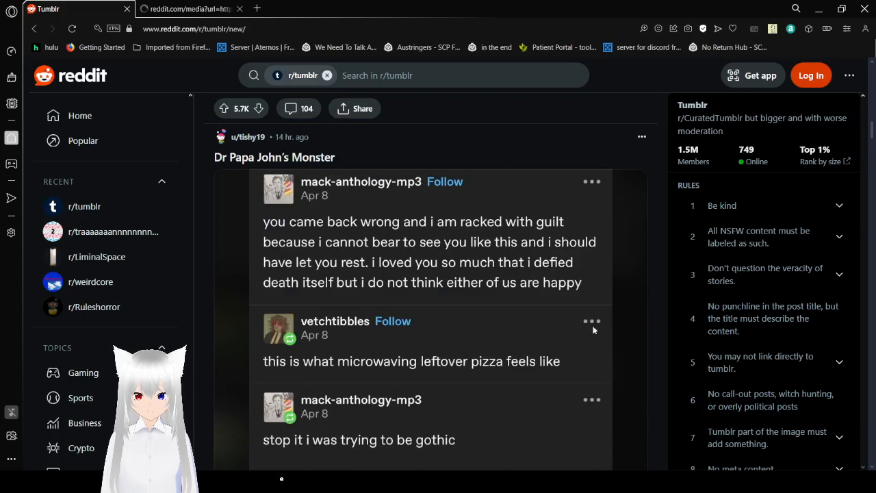
pyautogui.click(184, 9)
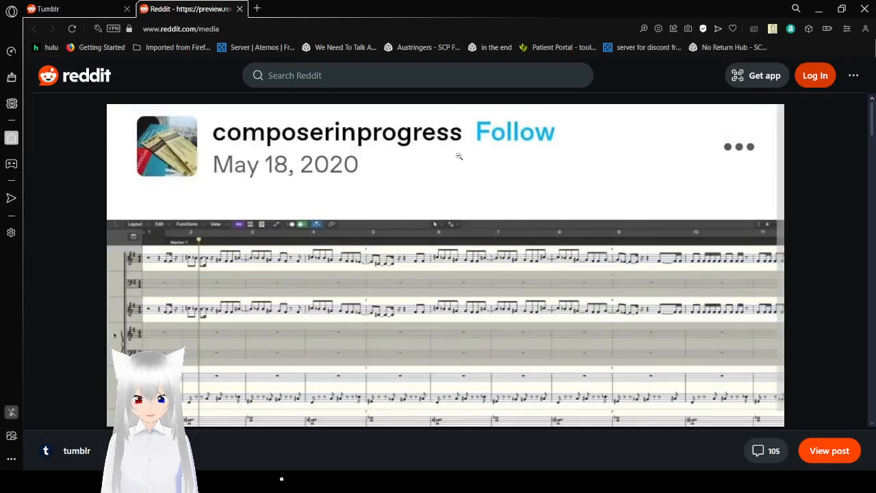
pyautogui.scroll(3)
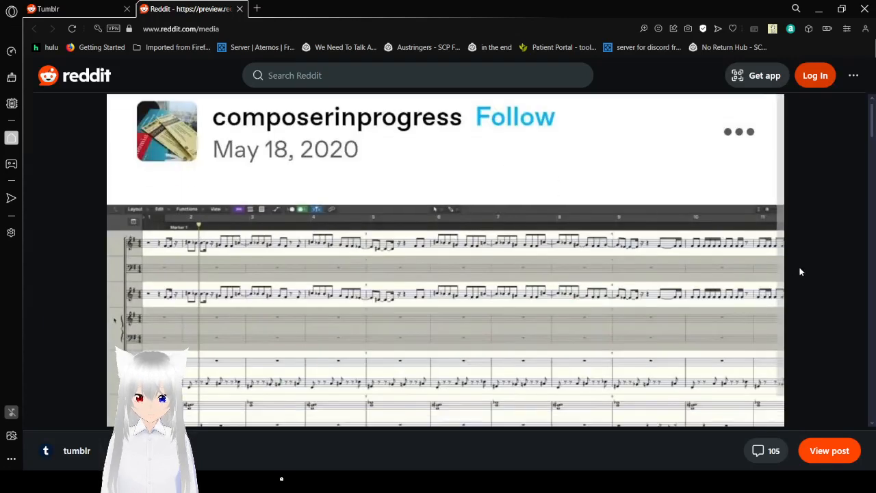
pyautogui.scroll(-3)
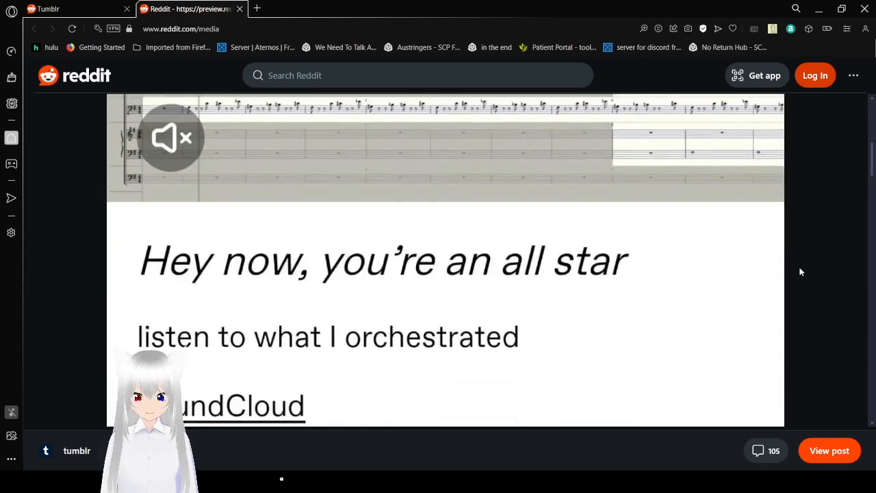
pyautogui.scroll(-3)
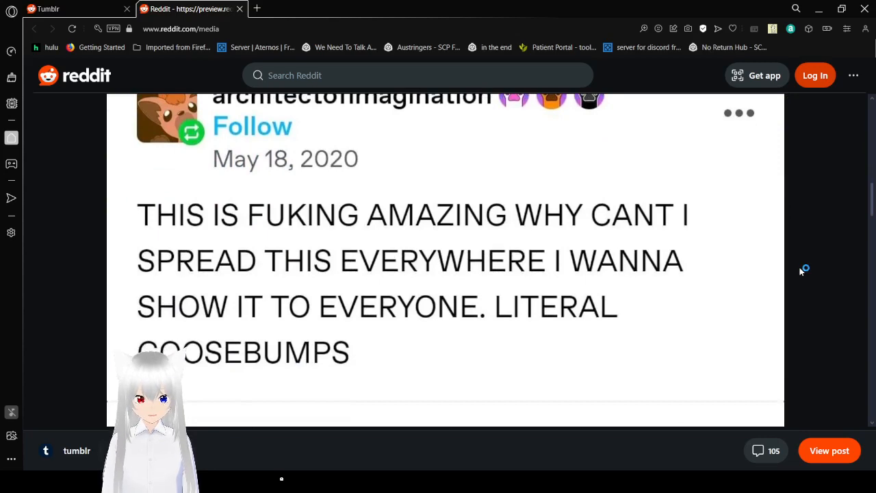
pyautogui.scroll(-3)
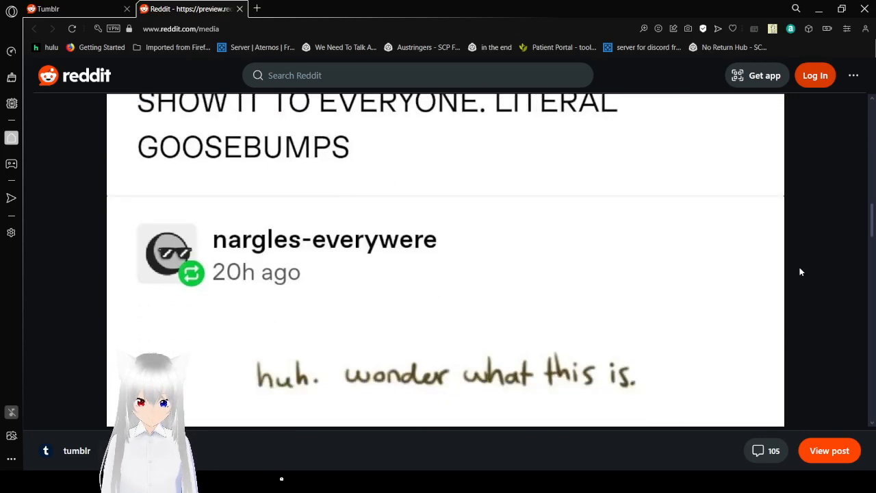
pyautogui.scroll(-3)
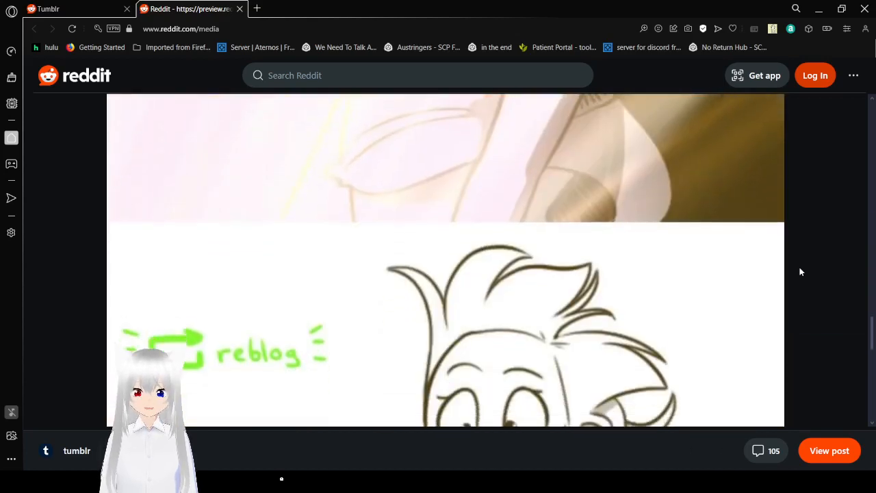
pyautogui.scroll(-3)
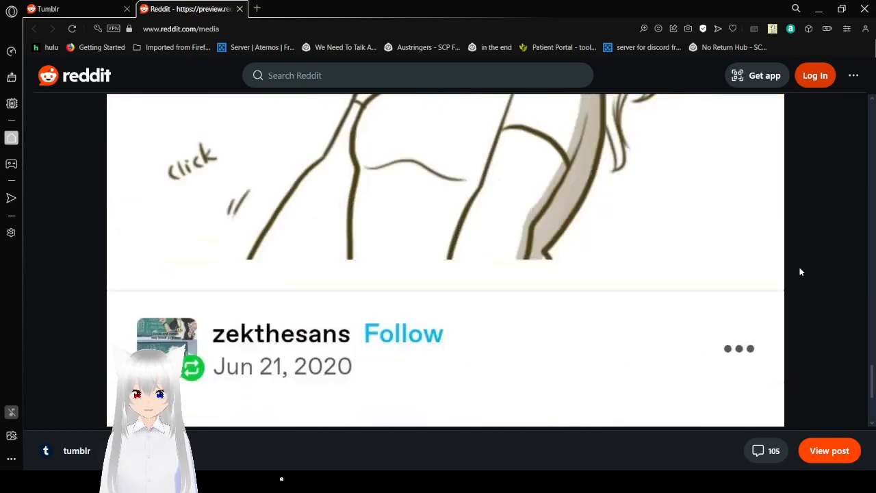
pyautogui.scroll(-3)
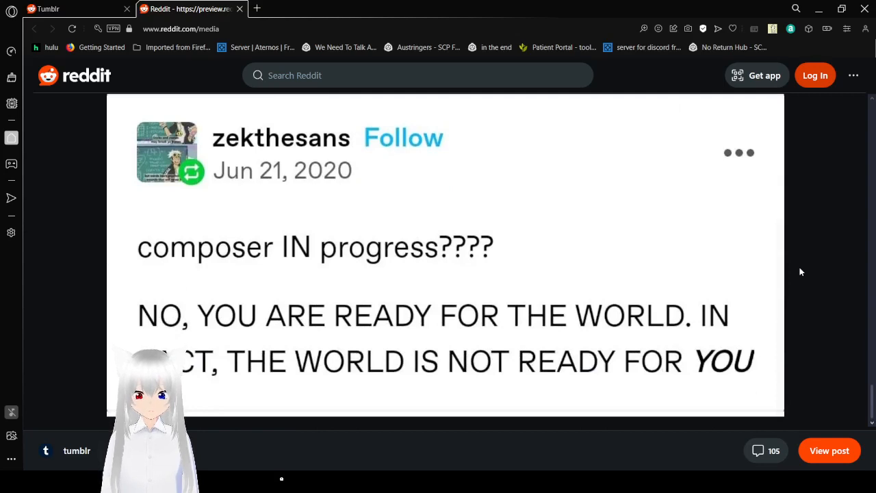
pyautogui.moveTo(801, 306)
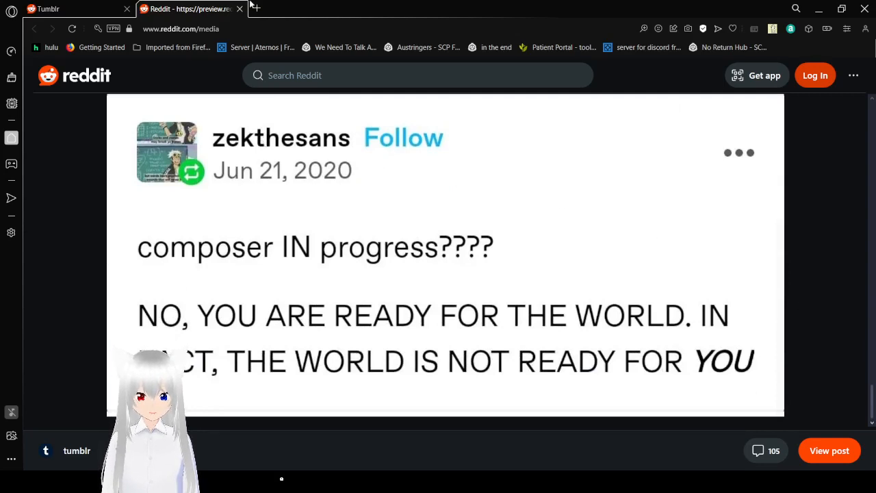
# Close the media tab and scroll past Dr Papa John's Monster to 'Roomba san'.
pyautogui.click(239, 9)
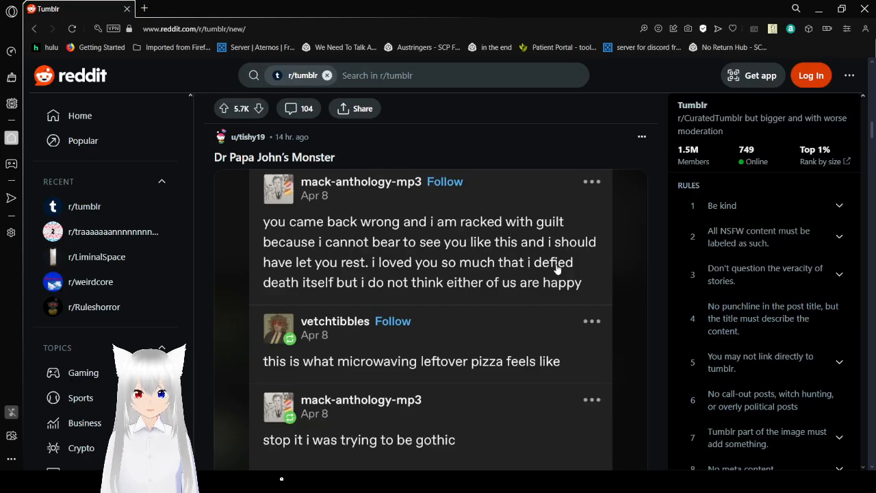
pyautogui.scroll(3)
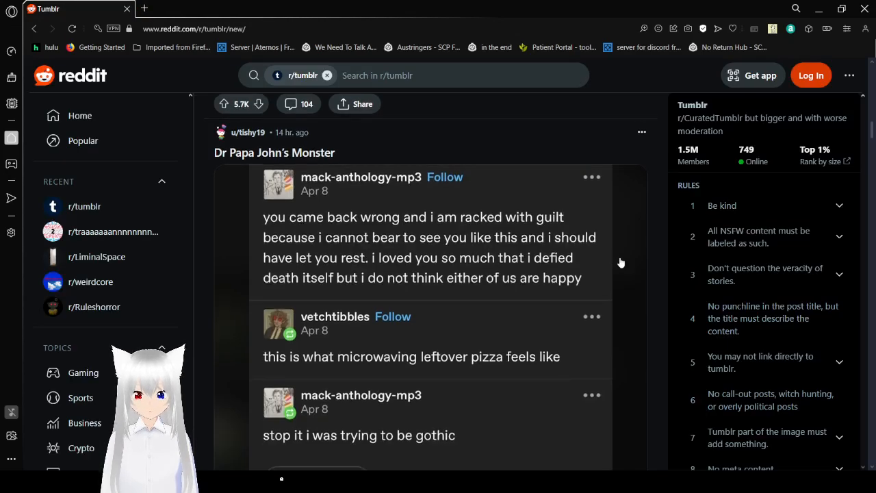
pyautogui.scroll(-3)
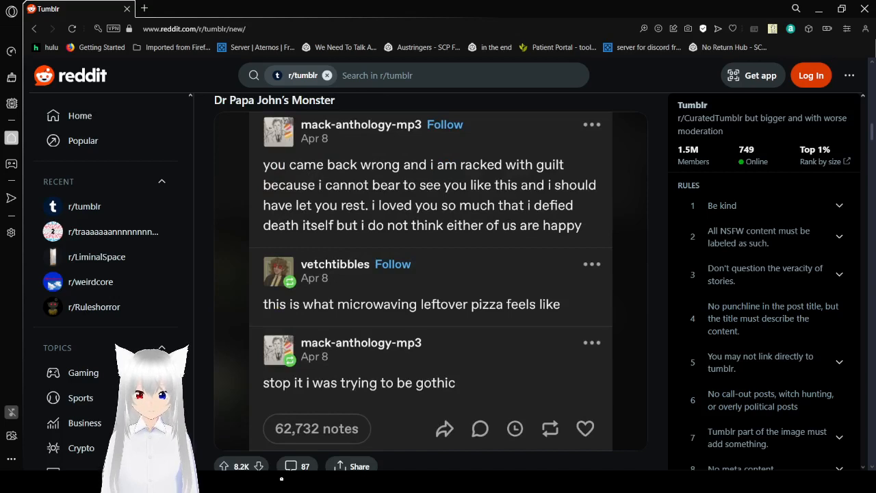
pyautogui.moveTo(542, 396)
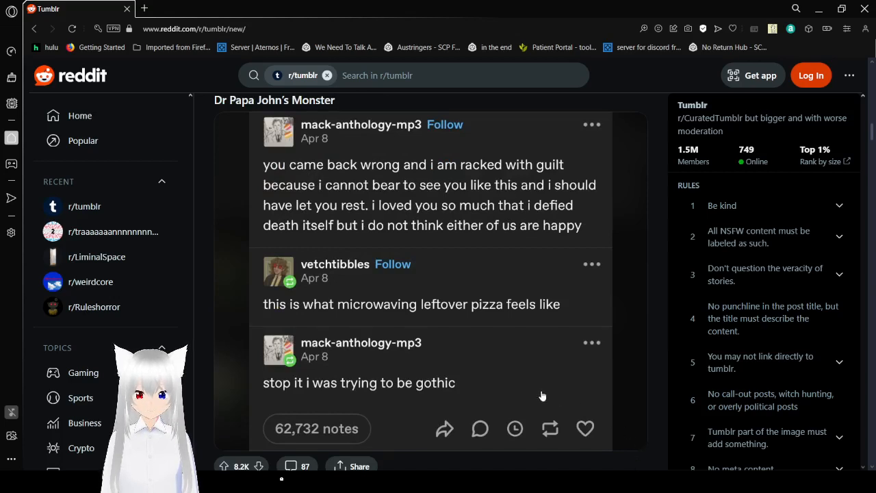
pyautogui.moveTo(612, 316)
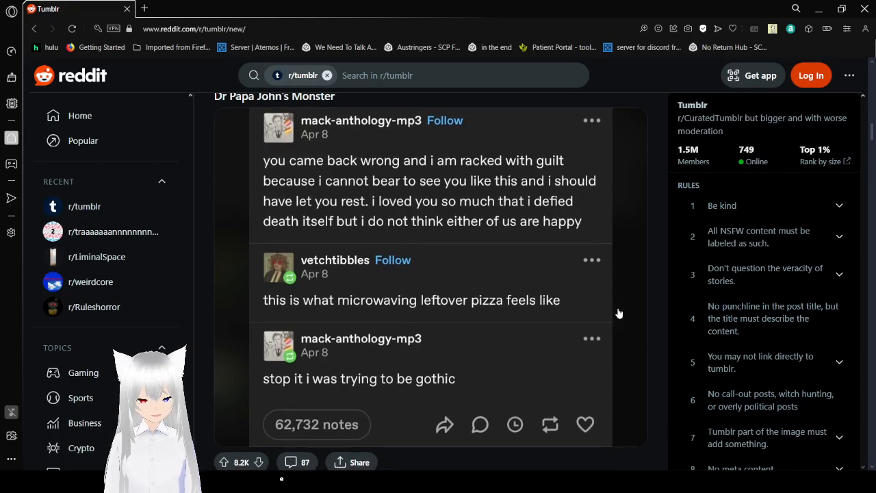
pyautogui.scroll(-3)
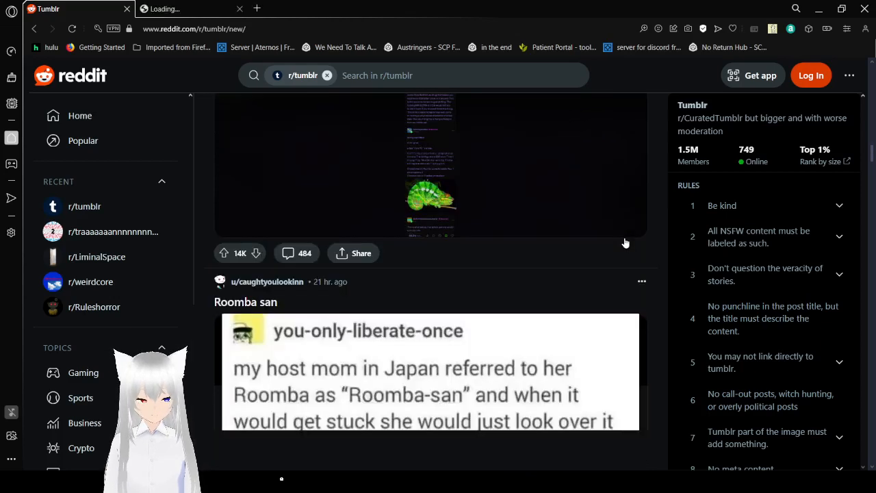
# Scroll past the deadly weed gummies post and pink gummy photo to the pony comic reply.
pyautogui.scroll(-3)
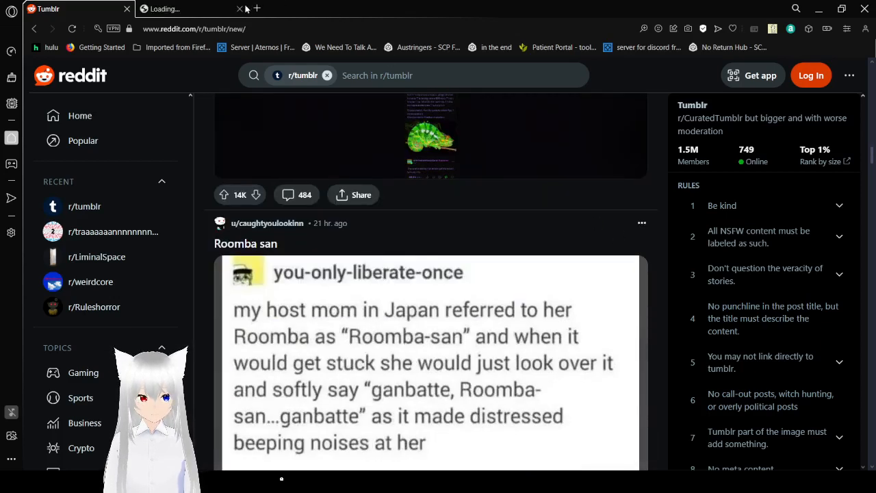
pyautogui.scroll(-3)
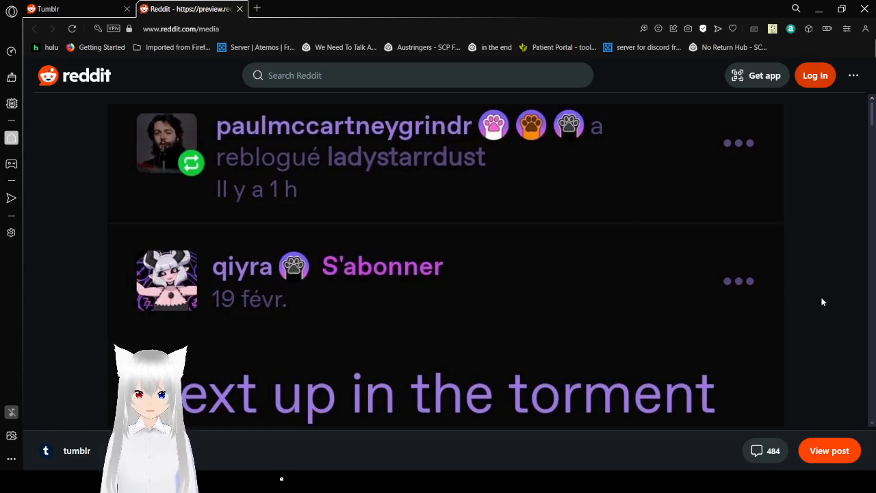
pyautogui.moveTo(804, 293)
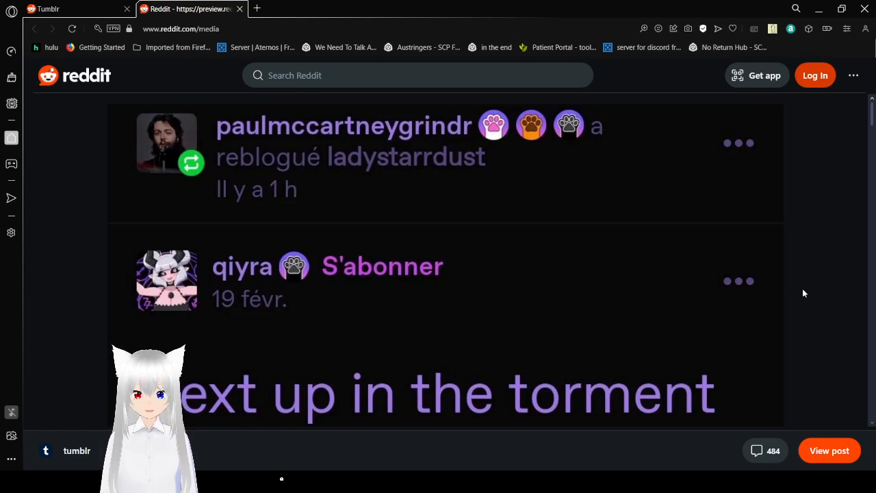
pyautogui.scroll(-3)
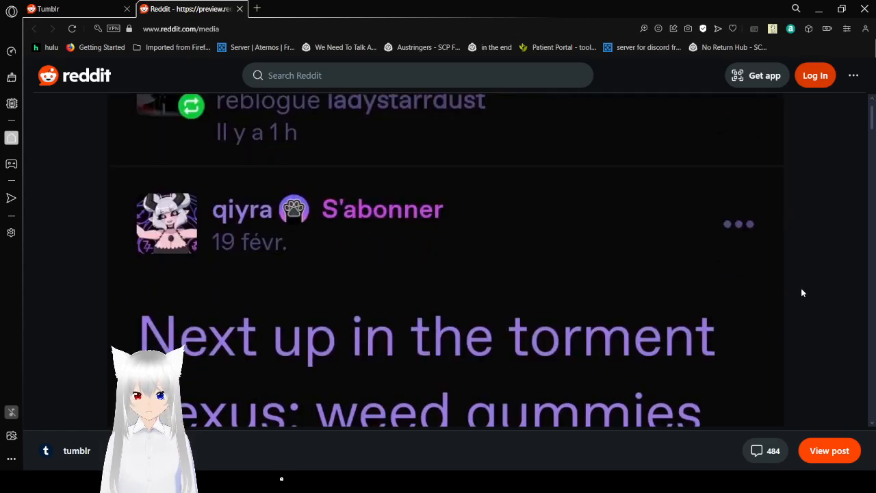
pyautogui.scroll(-3)
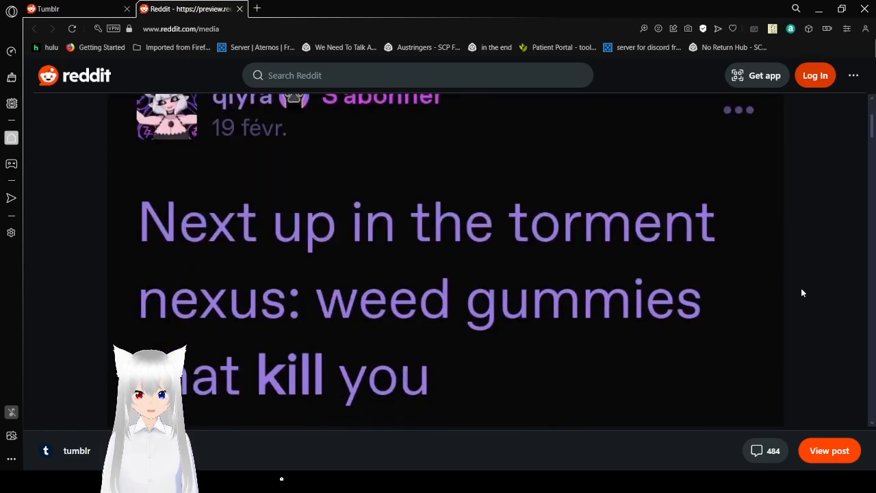
pyautogui.scroll(-3)
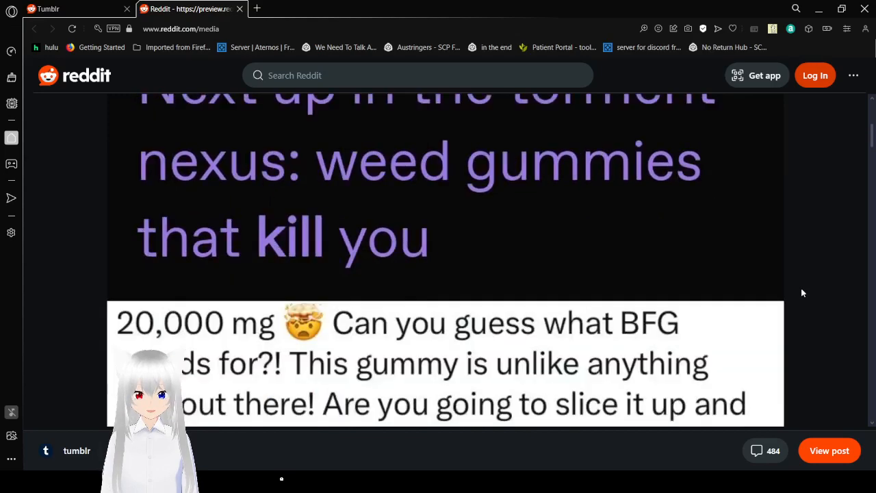
pyautogui.scroll(-3)
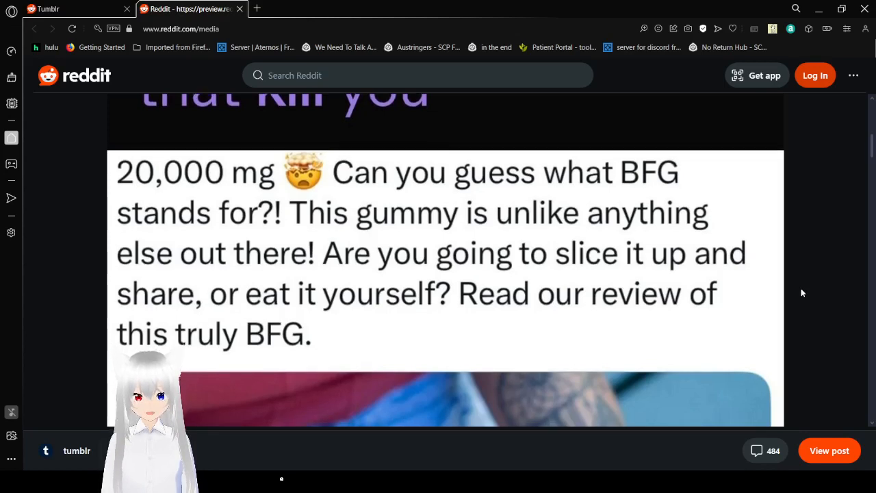
pyautogui.scroll(-3)
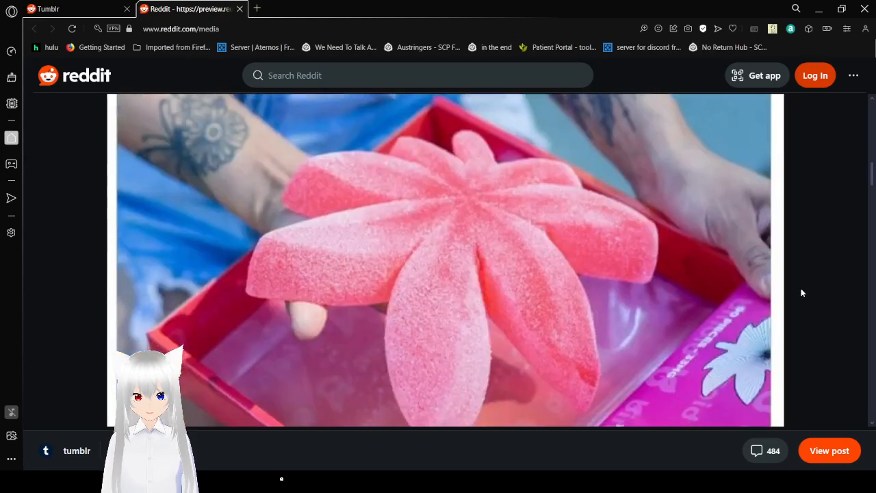
pyautogui.scroll(-3)
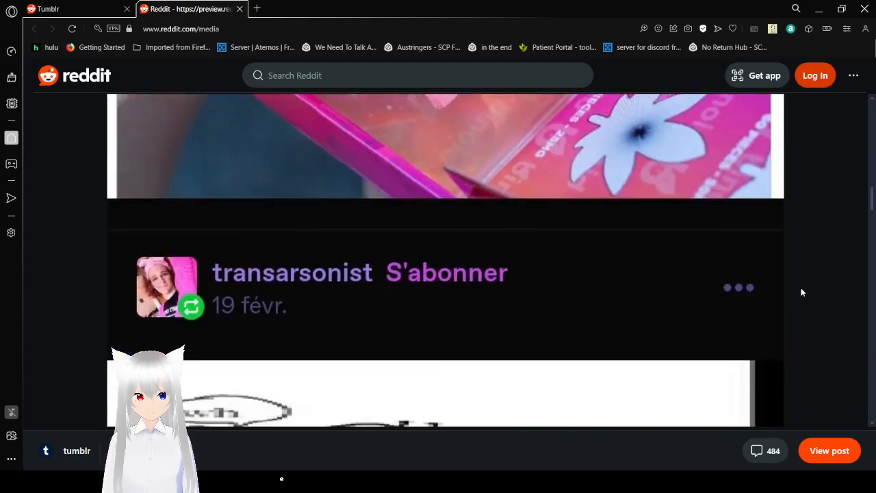
pyautogui.scroll(-3)
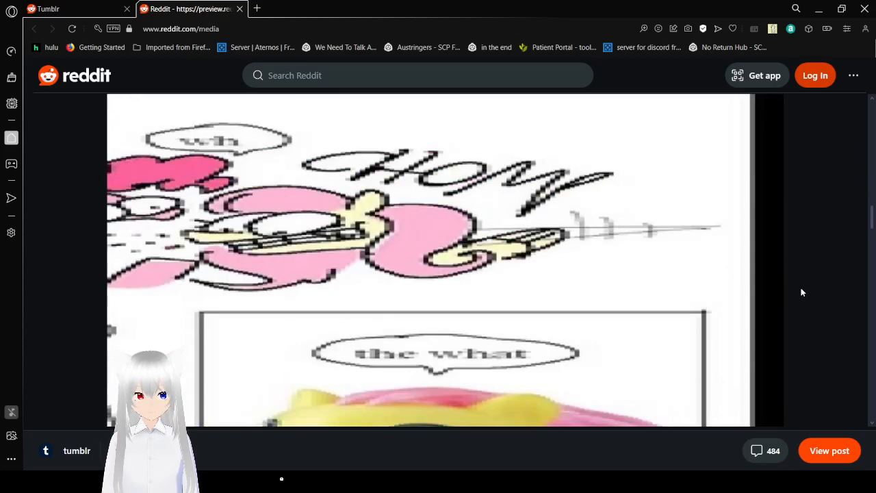
pyautogui.scroll(-3)
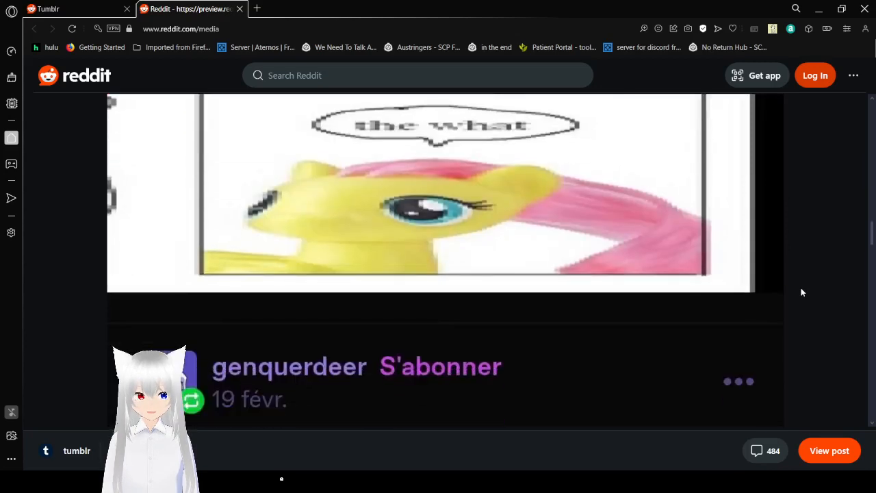
# Read the enlarged gummy post image past the panther chameleon DNA string, photo and reblog joke.
pyautogui.scroll(-3)
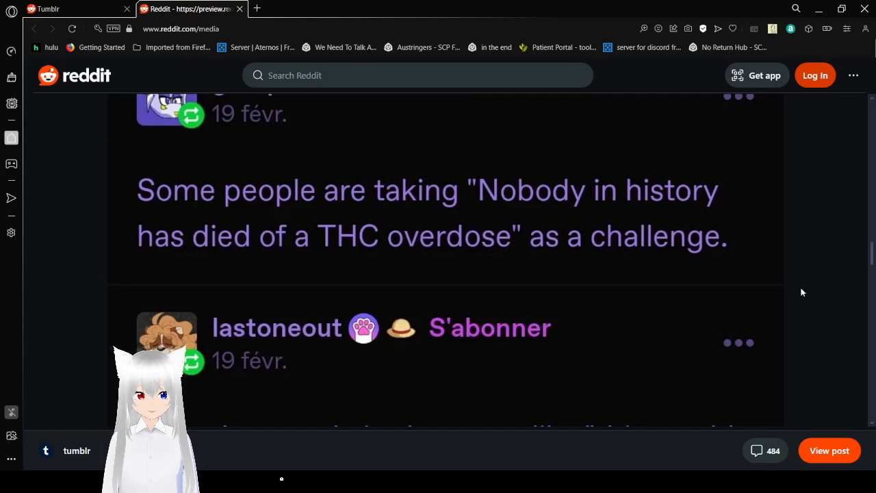
pyautogui.scroll(-3)
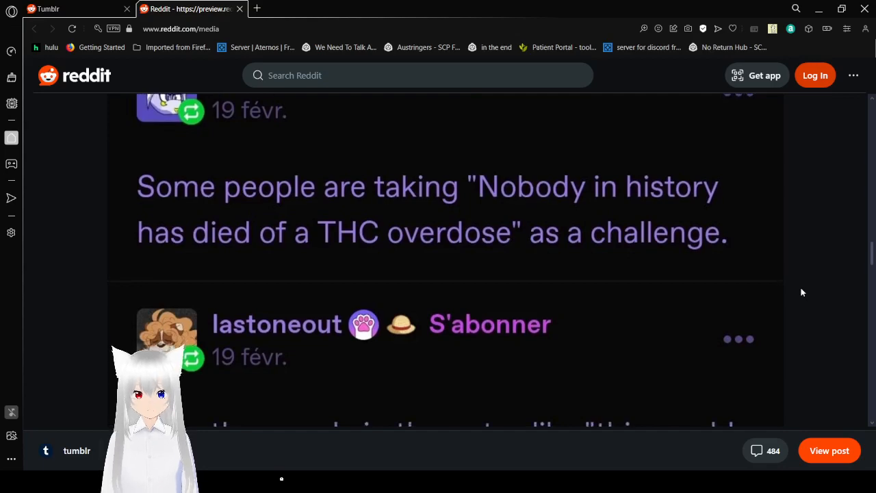
pyautogui.scroll(-3)
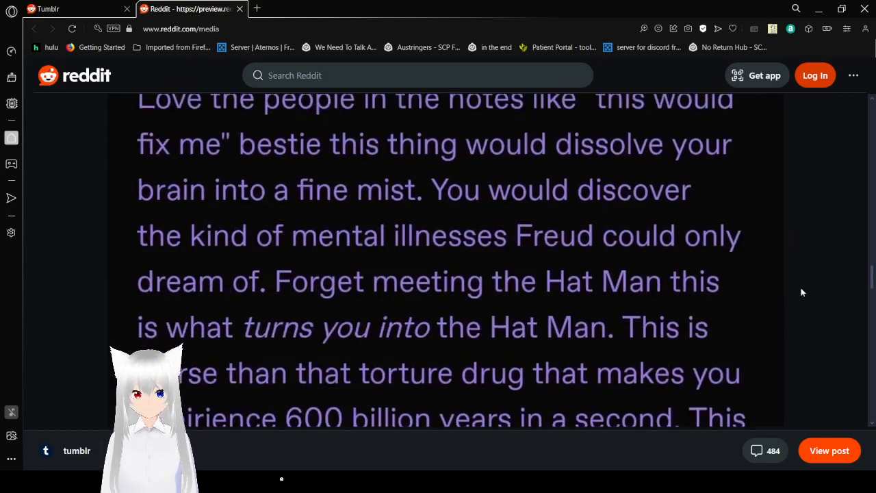
pyautogui.scroll(3)
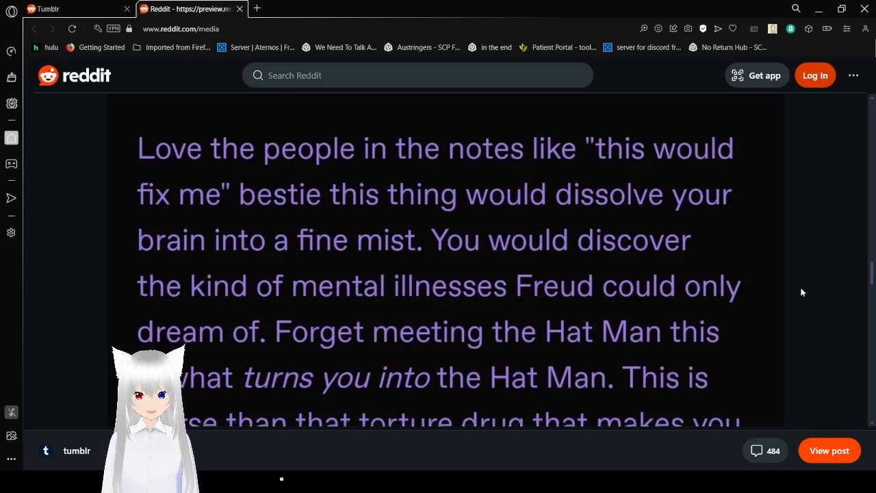
pyautogui.scroll(-3)
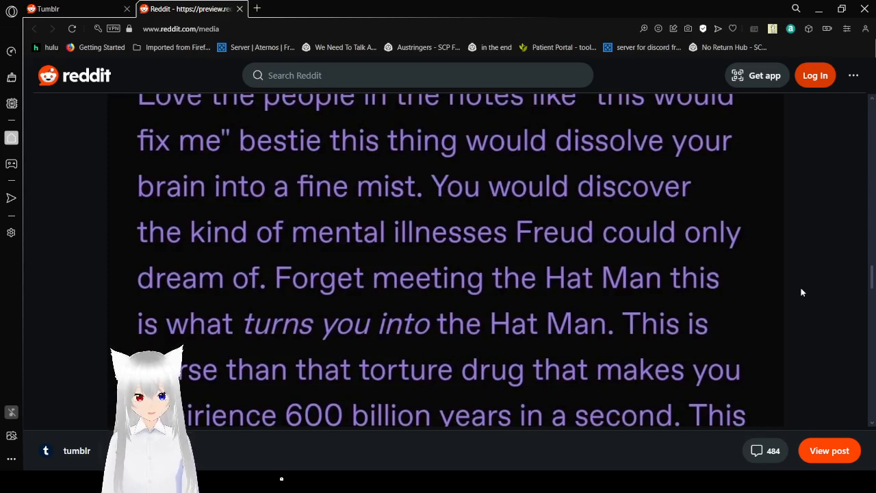
pyautogui.scroll(-3)
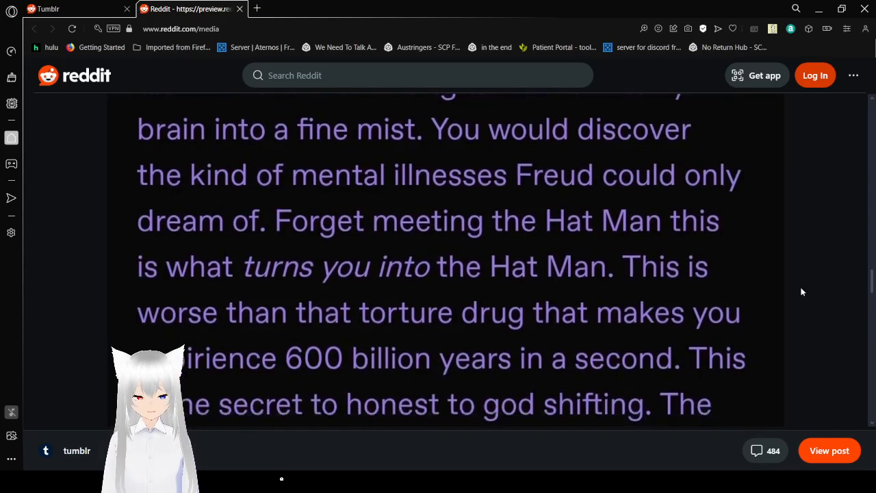
pyautogui.scroll(-3)
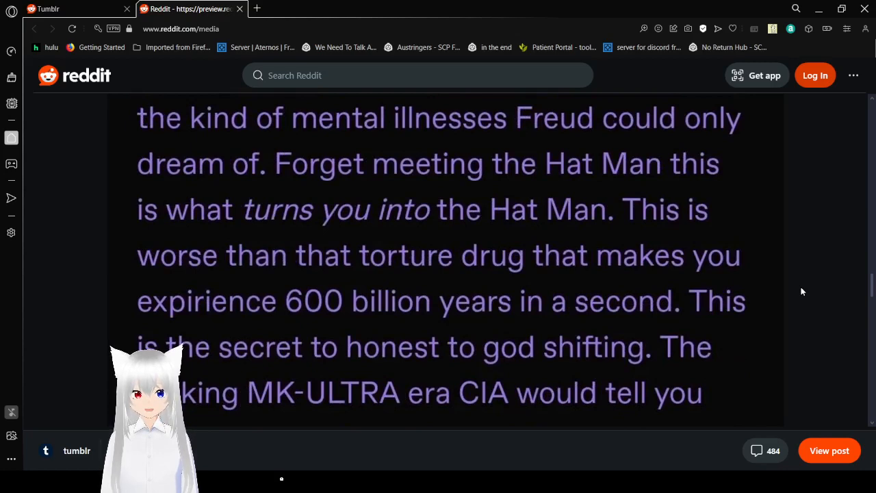
pyautogui.scroll(-3)
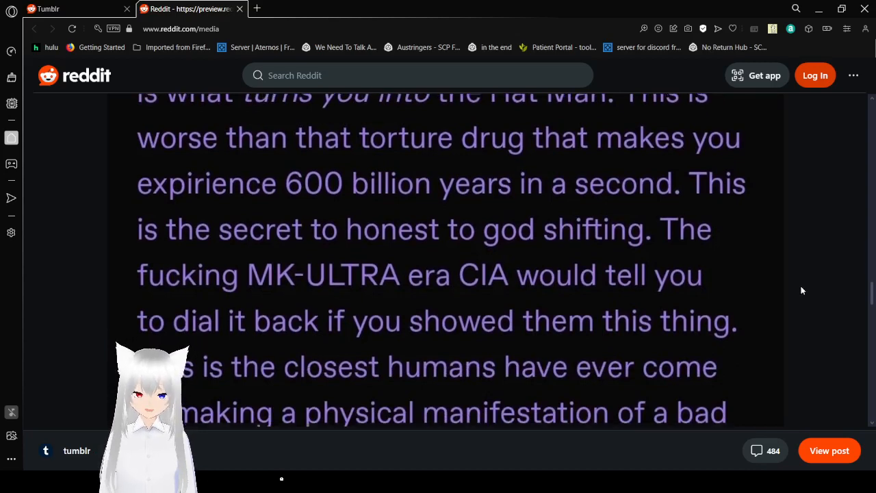
pyautogui.scroll(-3)
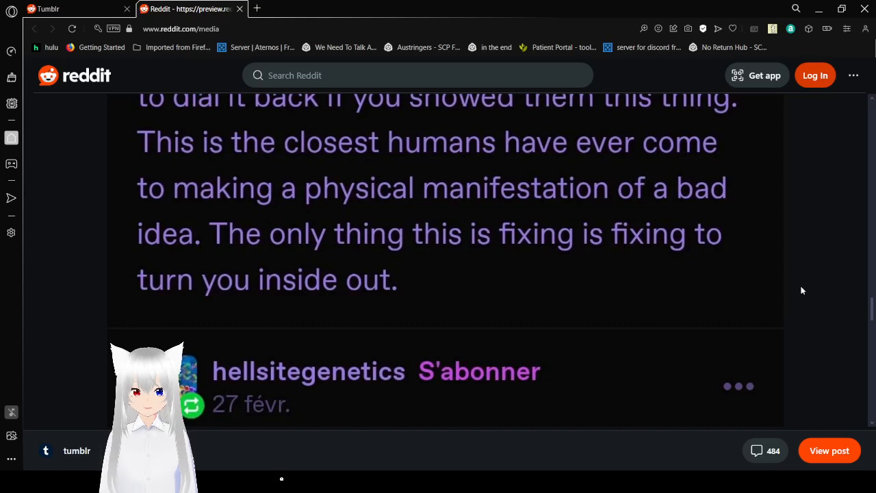
pyautogui.scroll(-3)
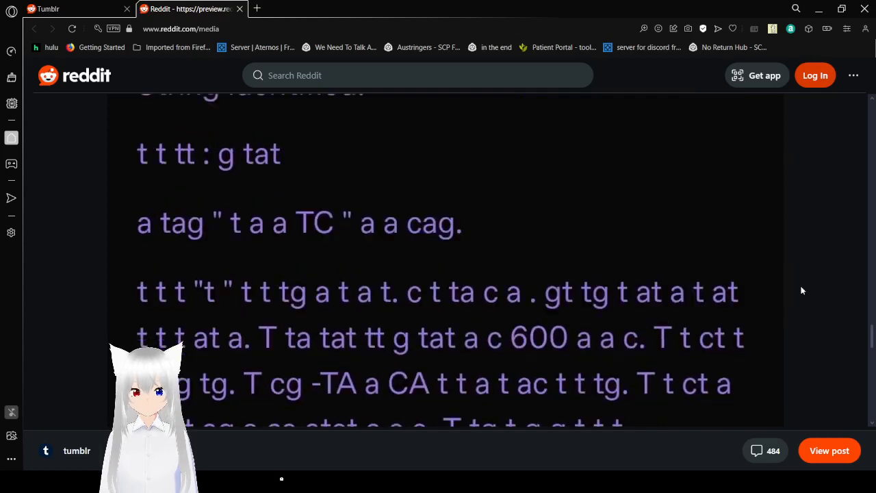
pyautogui.scroll(3)
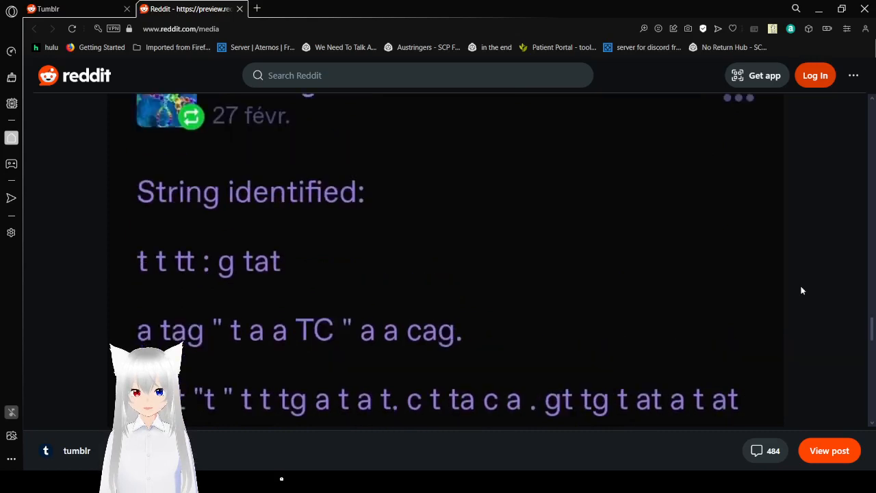
pyautogui.scroll(-3)
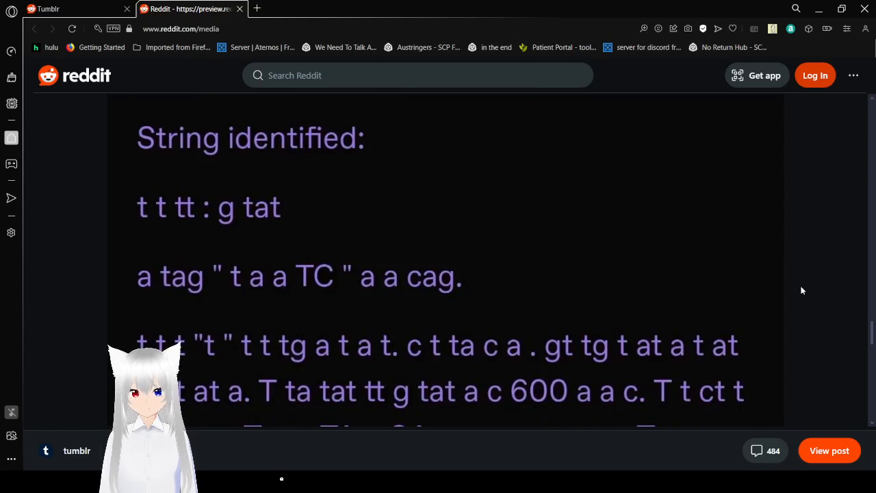
pyautogui.scroll(-3)
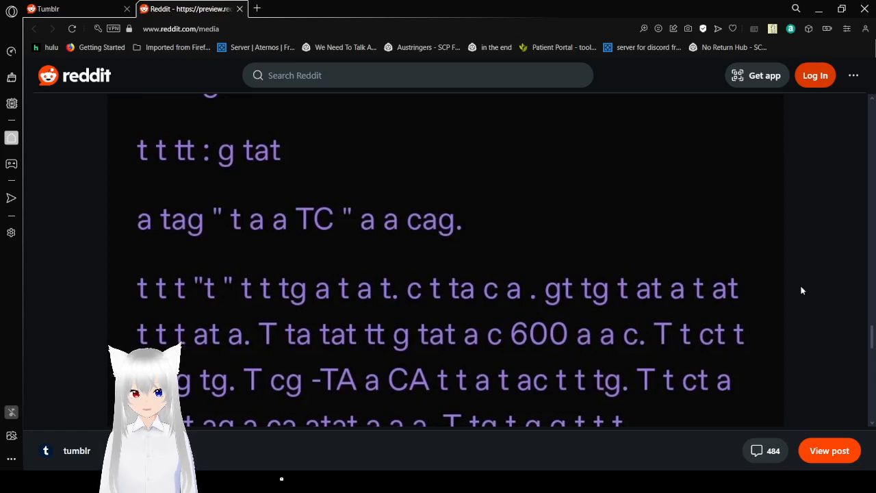
pyautogui.scroll(-3)
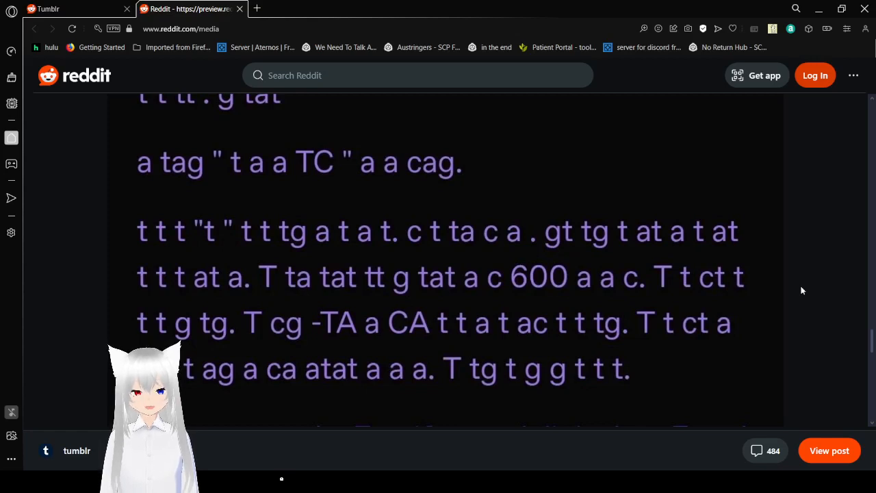
pyautogui.scroll(-3)
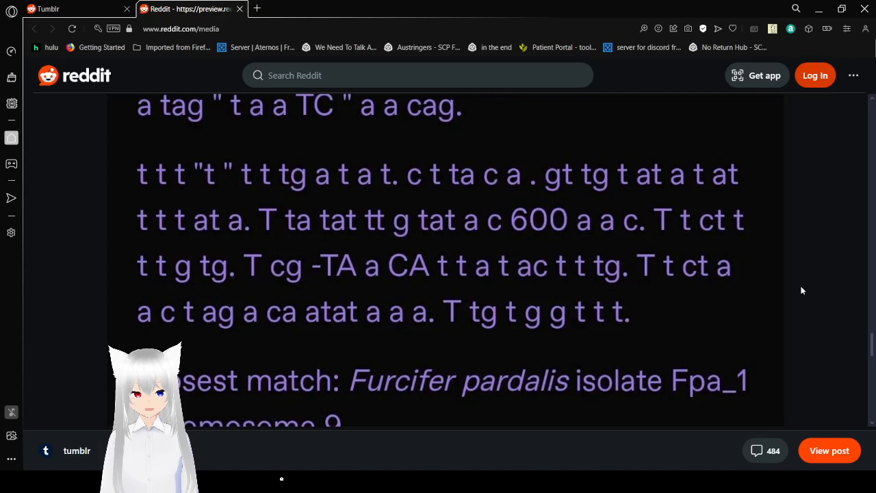
pyautogui.scroll(-3)
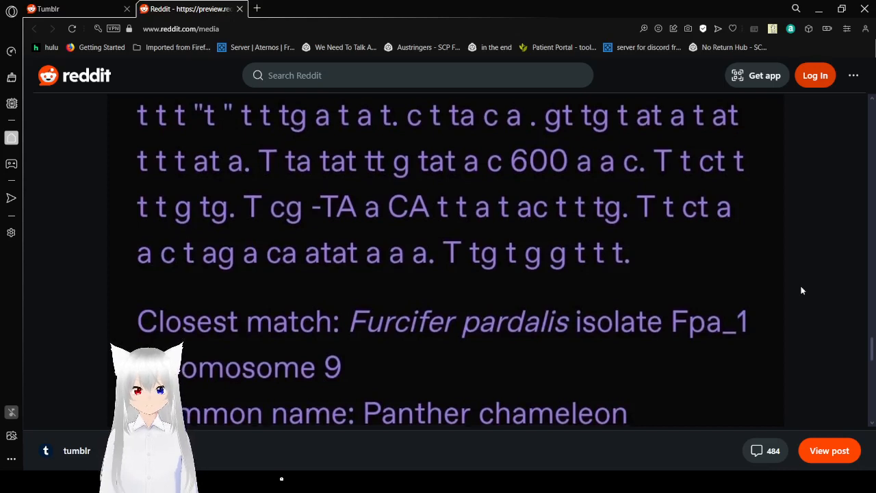
pyautogui.scroll(-3)
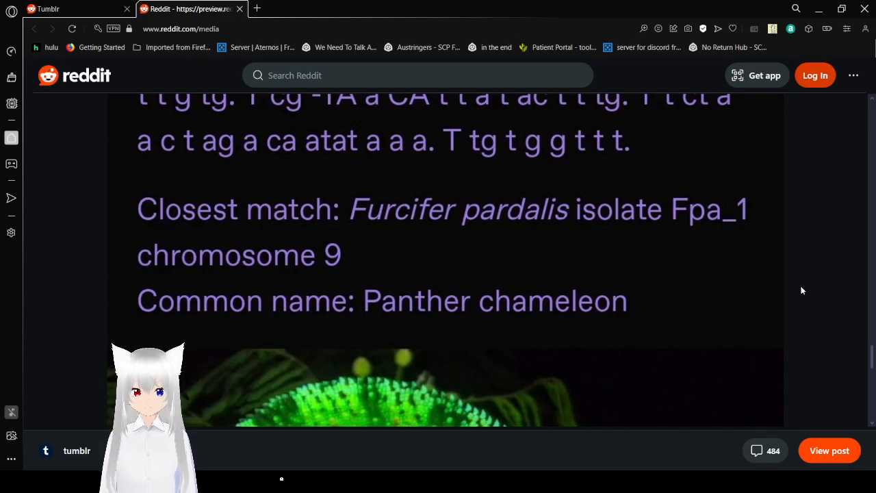
pyautogui.scroll(-3)
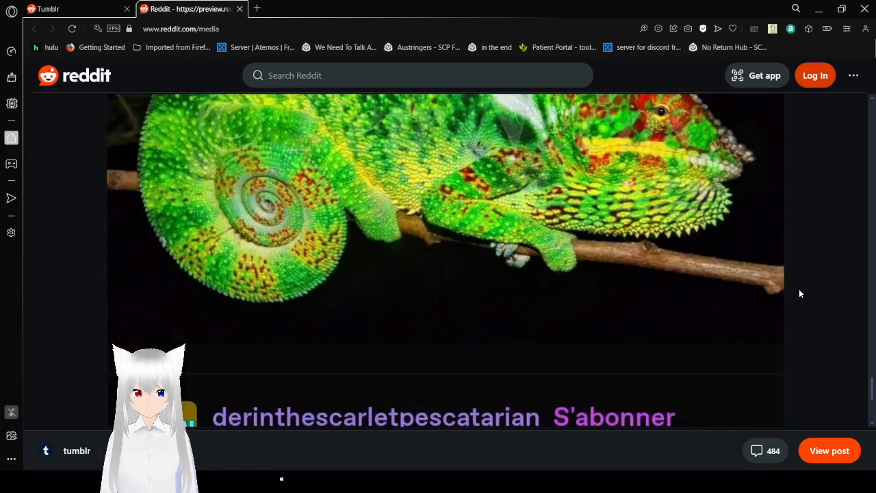
pyautogui.scroll(-3)
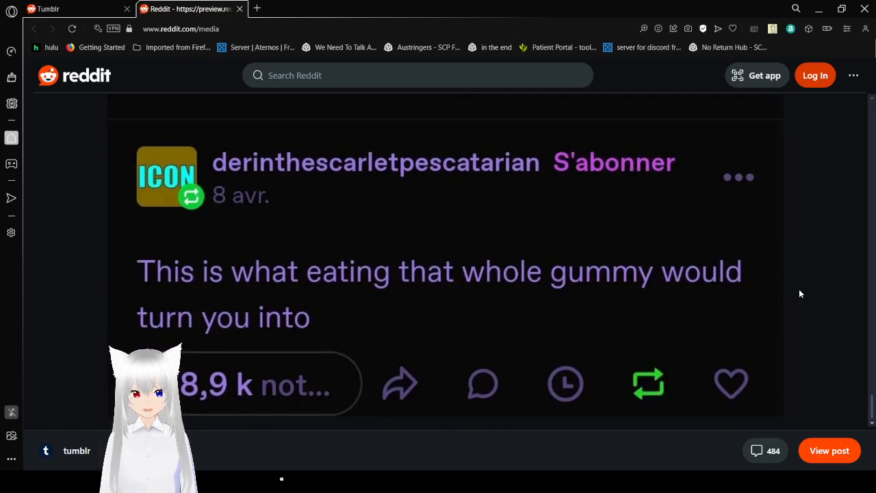
pyautogui.moveTo(295, 4)
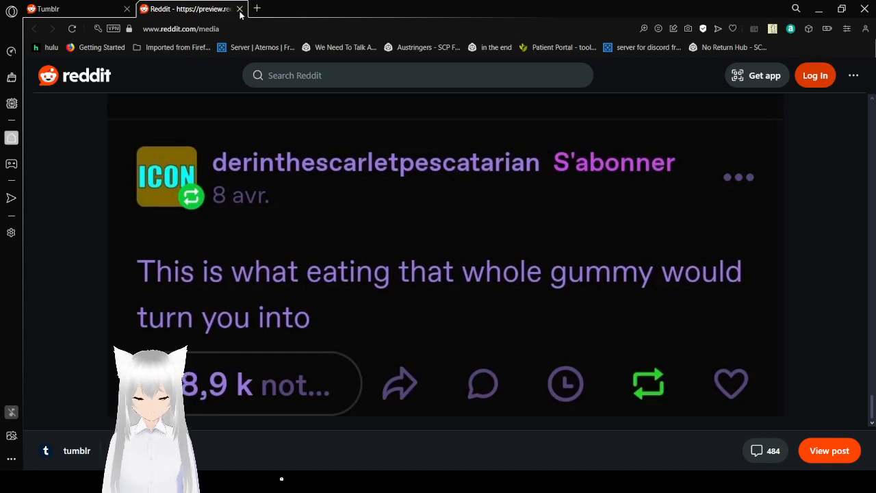
# Close the media tab and read the Roomba san post down to 'Happy Wet Beast Wednesday'.
pyautogui.click(241, 9)
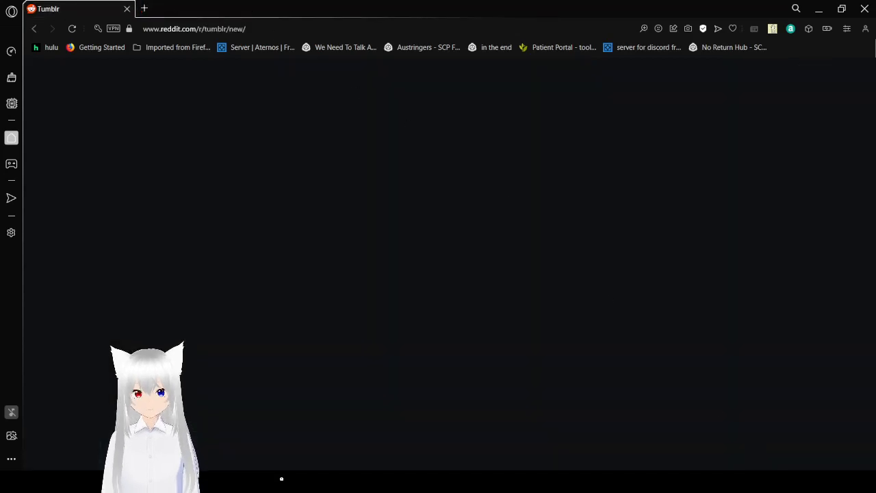
pyautogui.moveTo(640, 445)
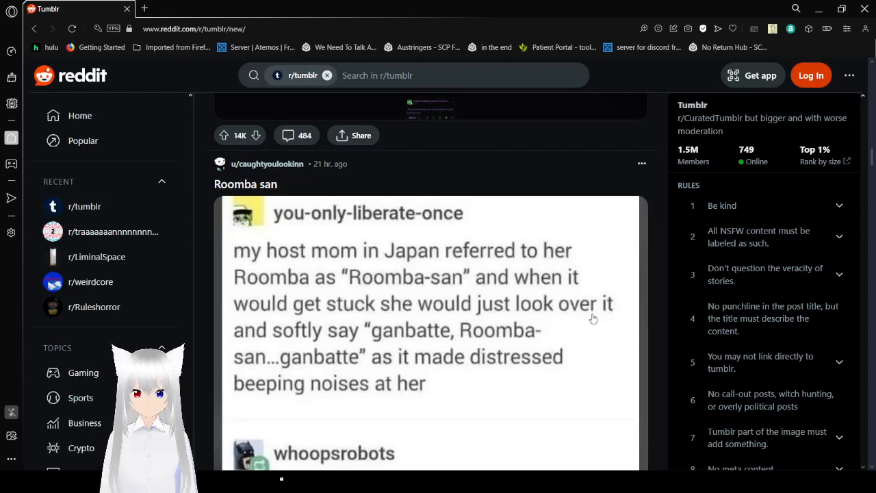
pyautogui.scroll(-3)
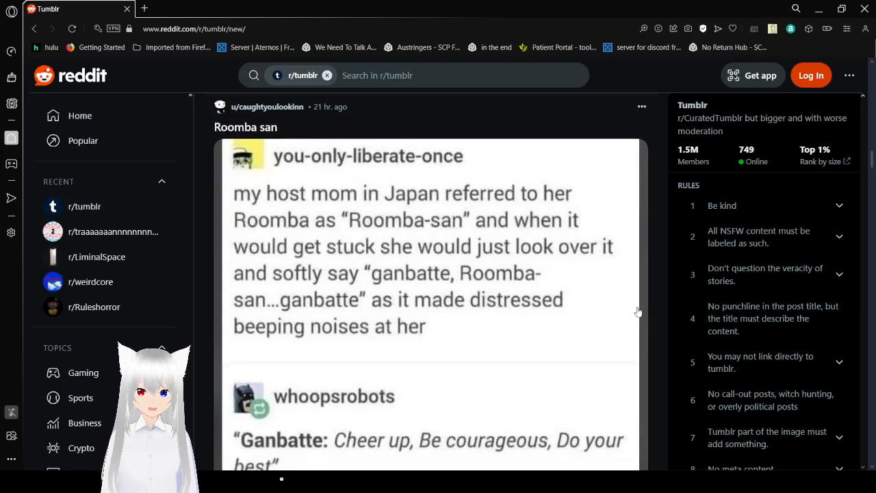
pyautogui.scroll(-3)
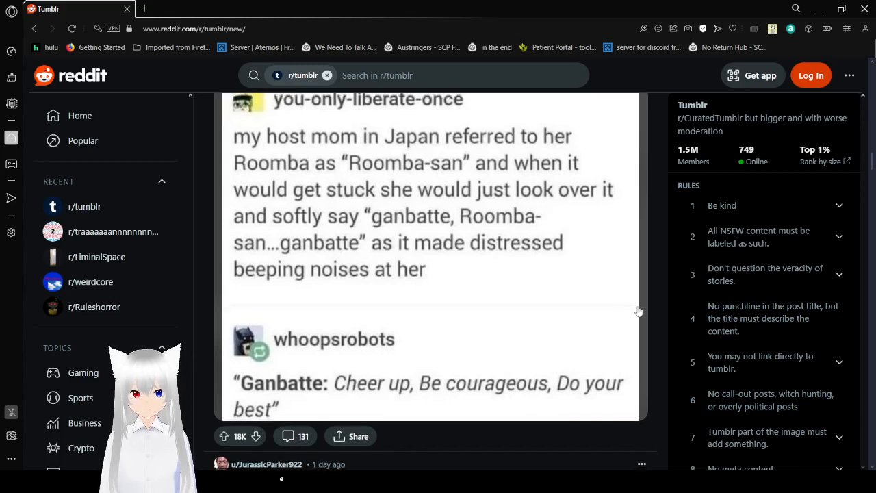
pyautogui.scroll(-3)
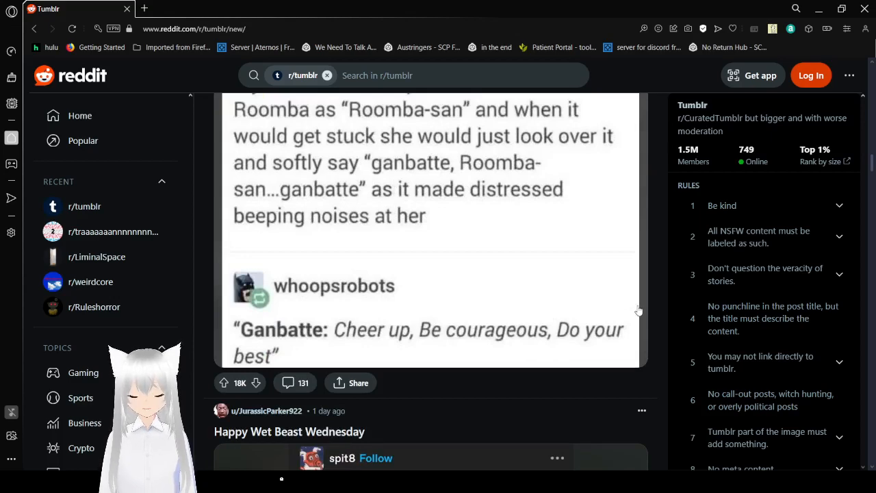
# Scroll past the blacknose shark and 'Very temperature' posts to 'My first contribution from the mines'.
pyautogui.scroll(-3)
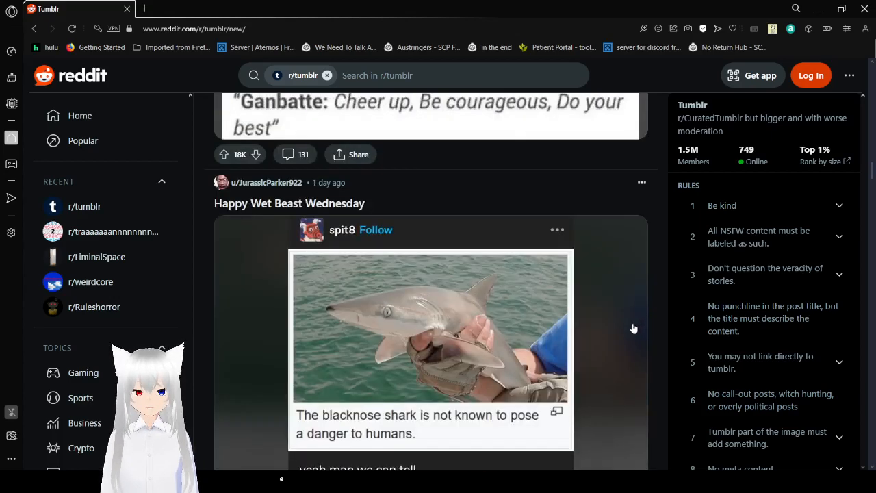
pyautogui.scroll(-3)
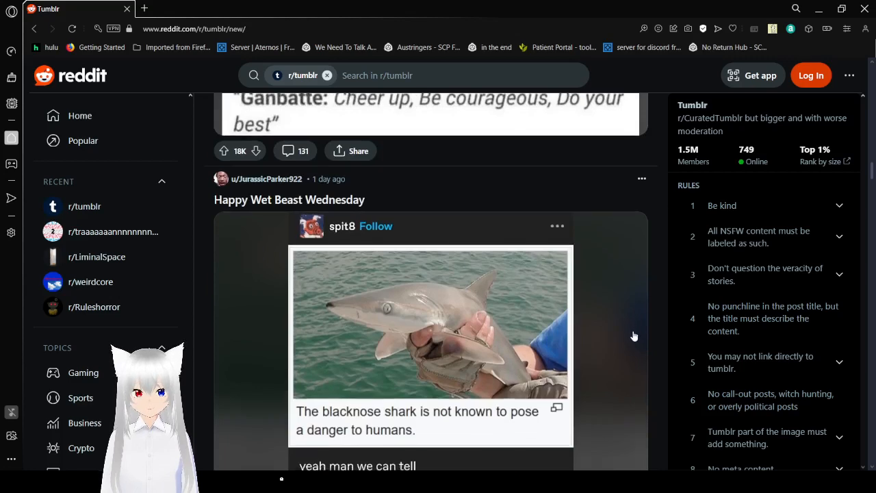
pyautogui.scroll(-3)
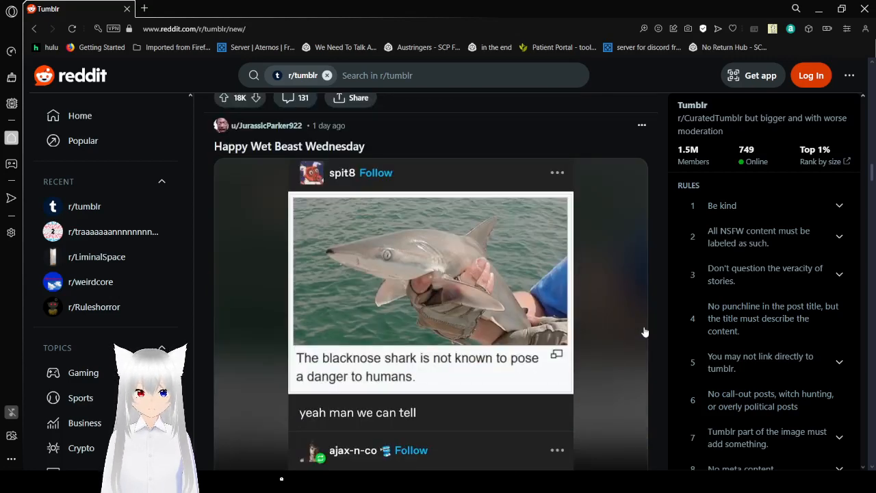
pyautogui.scroll(-3)
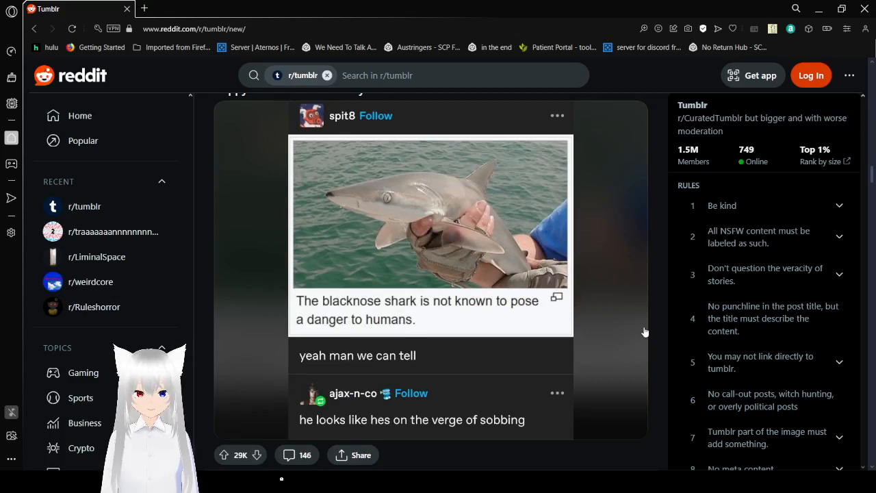
pyautogui.scroll(-3)
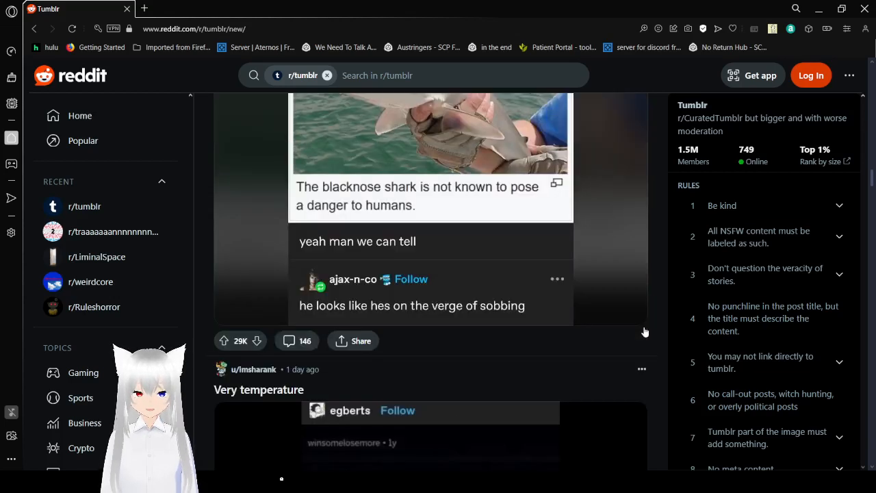
pyautogui.scroll(-3)
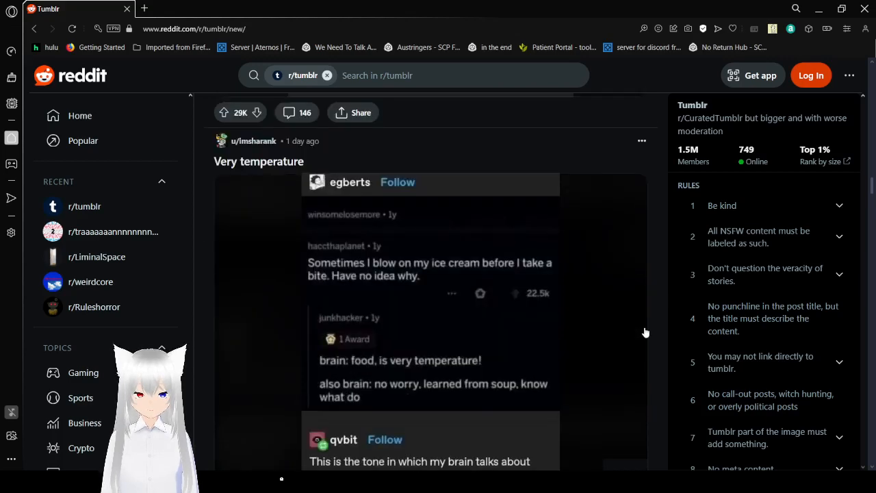
pyautogui.moveTo(635, 345)
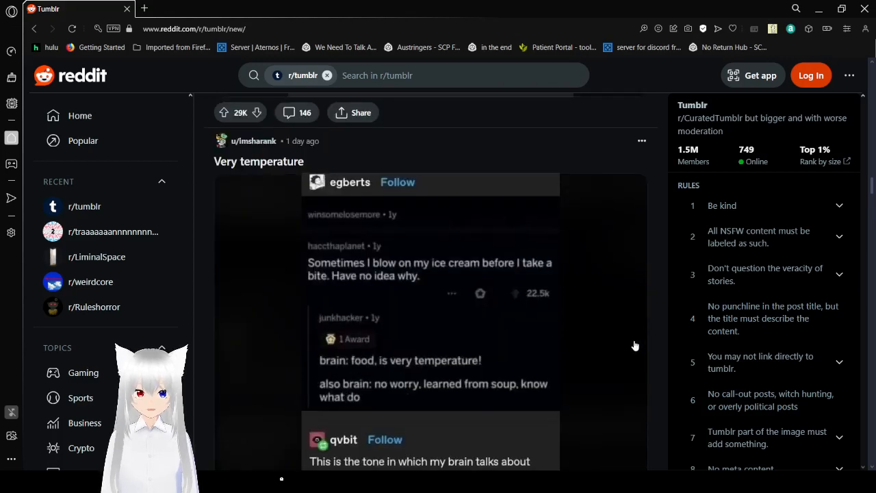
pyautogui.scroll(-3)
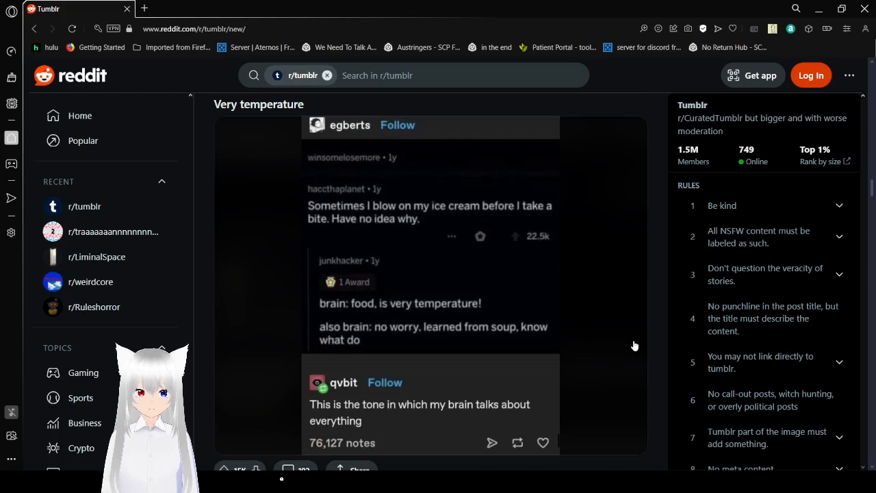
pyautogui.scroll(-3)
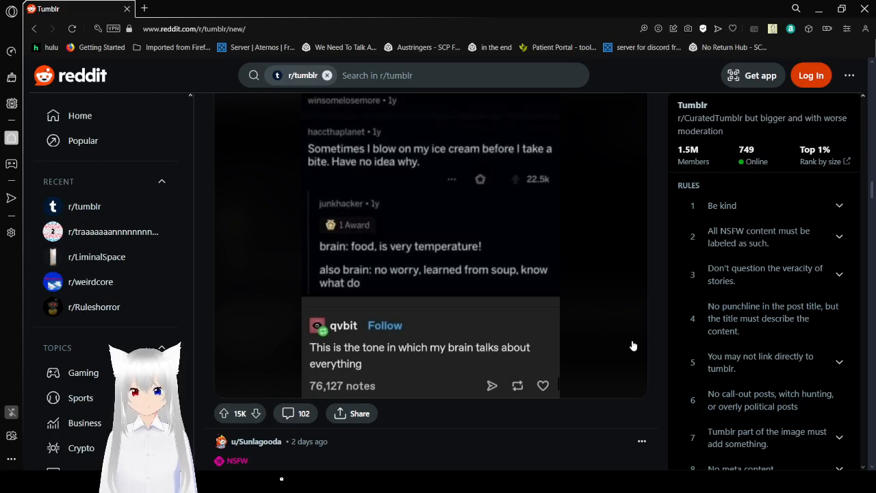
pyautogui.scroll(-3)
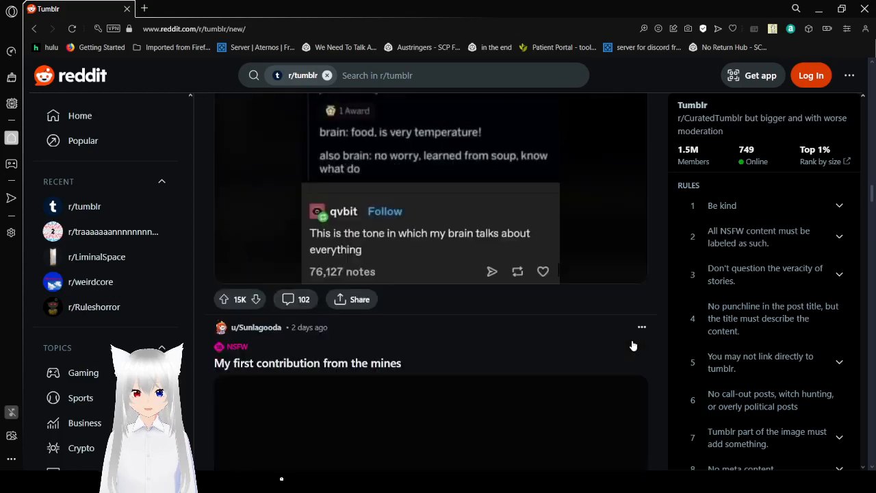
# Read the revealed uwu-ified mines screenshot, then scroll on to 'Endoscopic snack theft'.
pyautogui.scroll(-3)
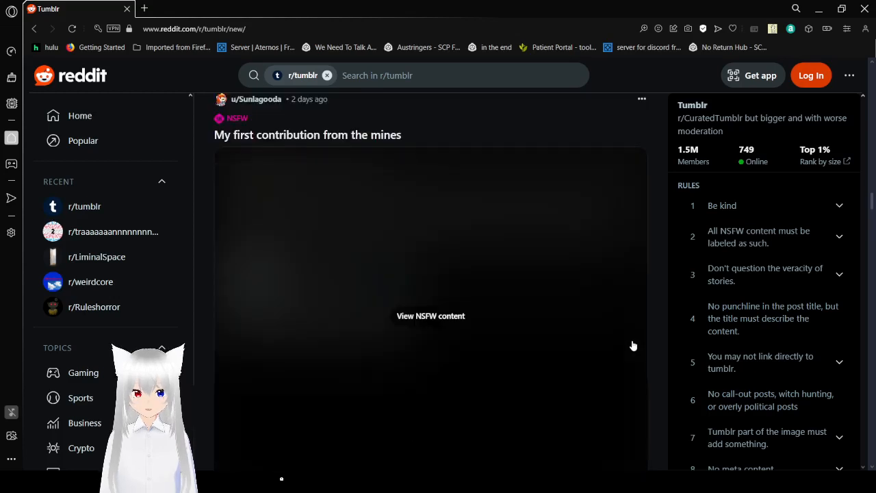
pyautogui.scroll(-3)
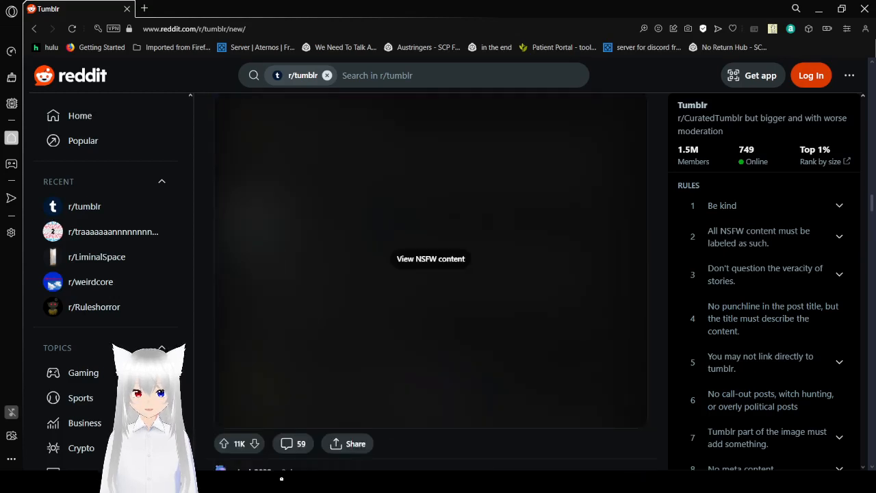
pyautogui.scroll(-3)
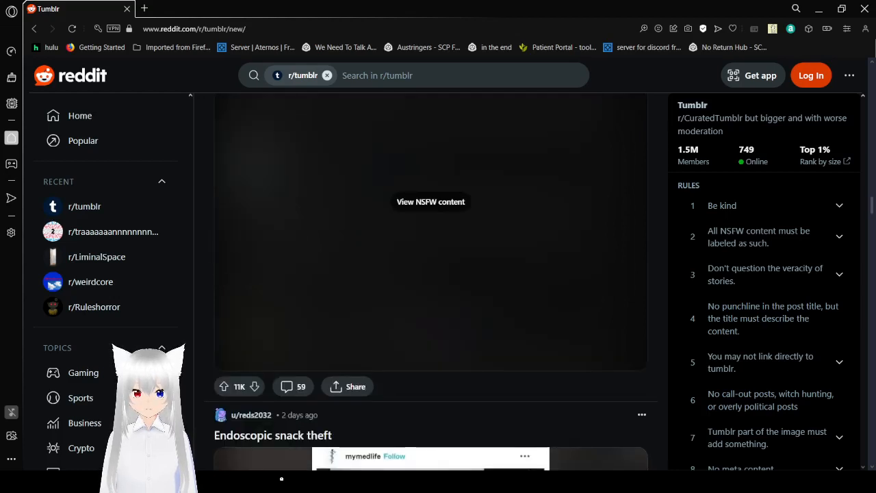
pyautogui.scroll(-3)
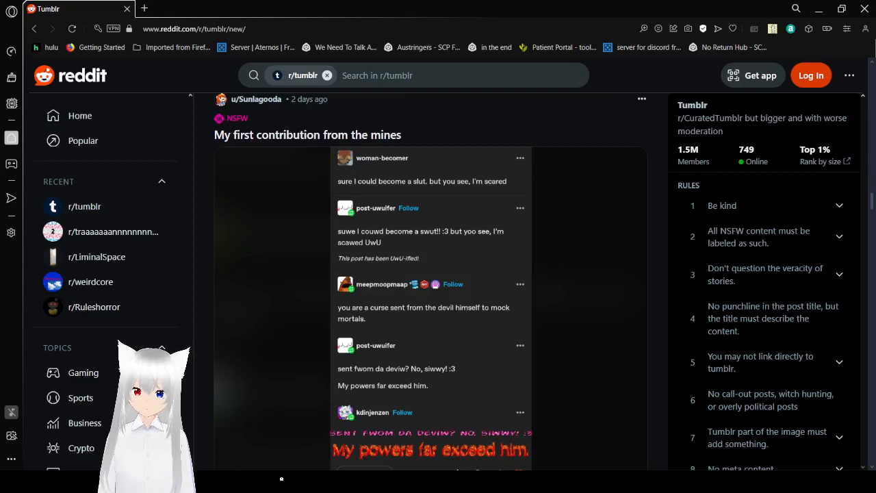
pyautogui.moveTo(766, 334)
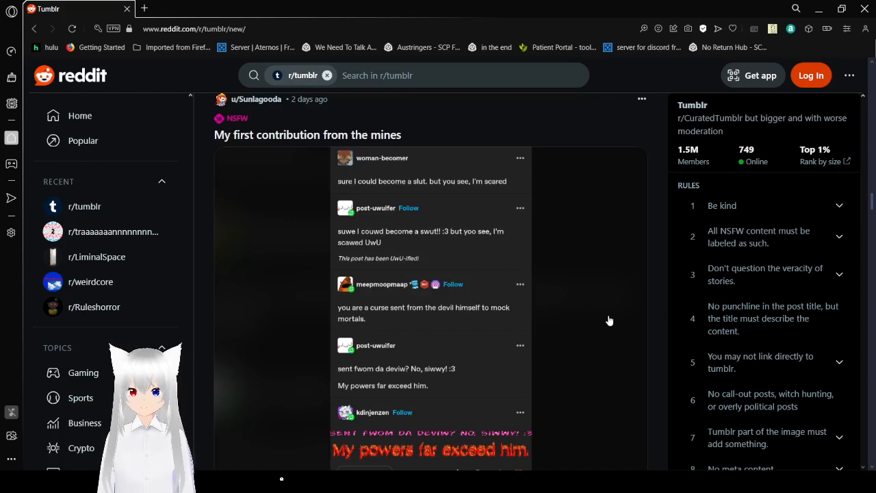
pyautogui.scroll(-3)
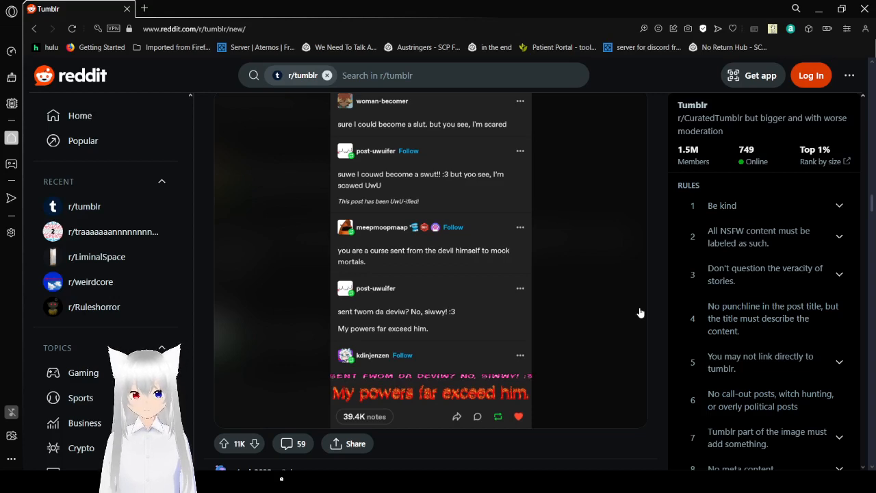
pyautogui.scroll(-3)
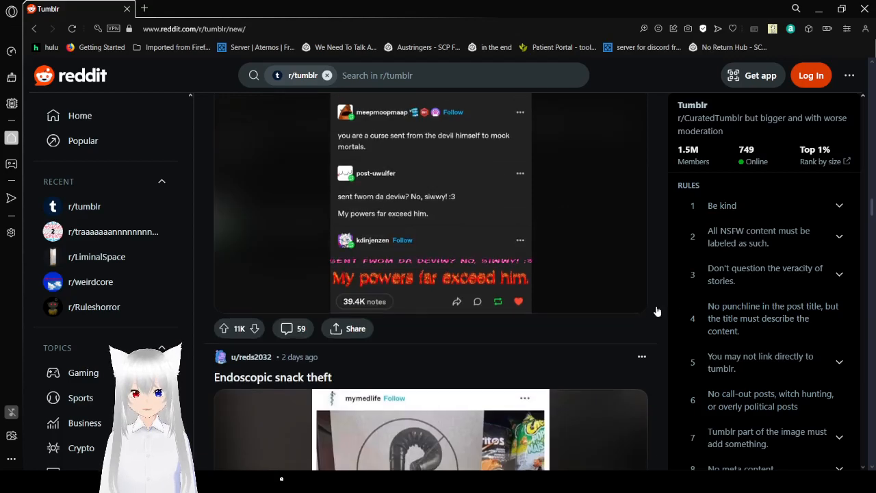
pyautogui.scroll(-3)
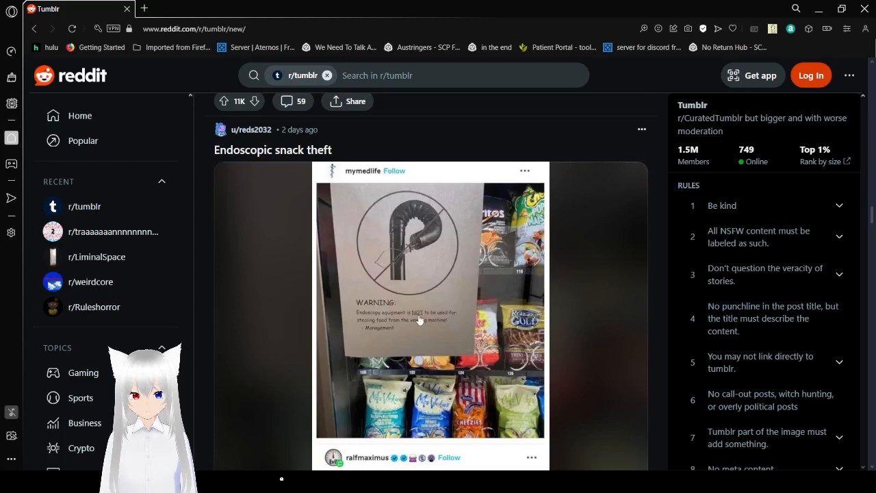
pyautogui.moveTo(443, 325)
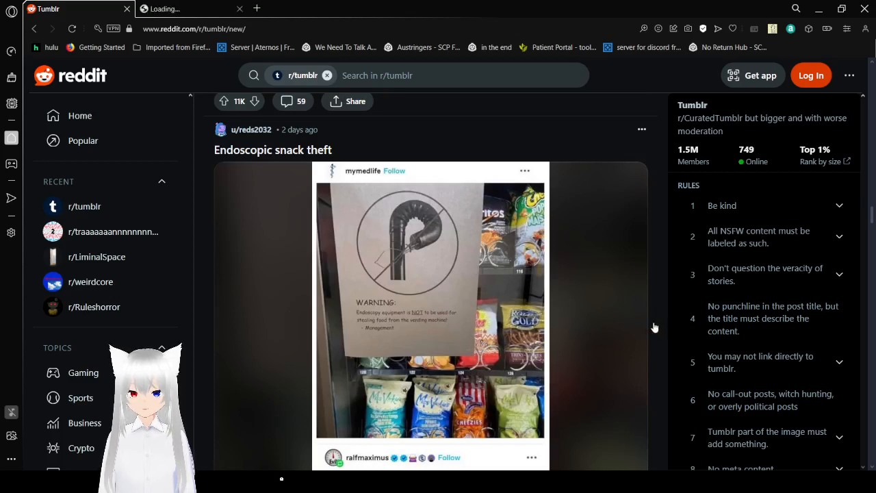
# Scroll the feed from Endoscopic snack theft to 'The mortifying ordeal of being known'.
pyautogui.scroll(-3)
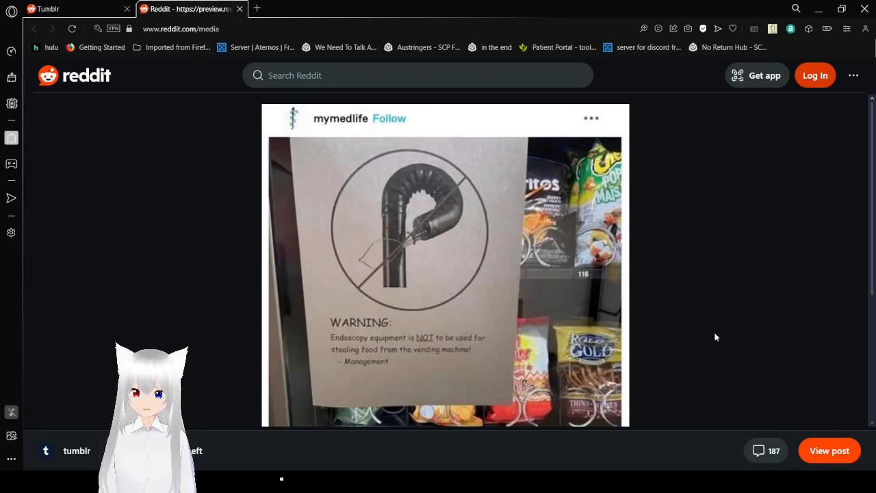
pyautogui.scroll(-3)
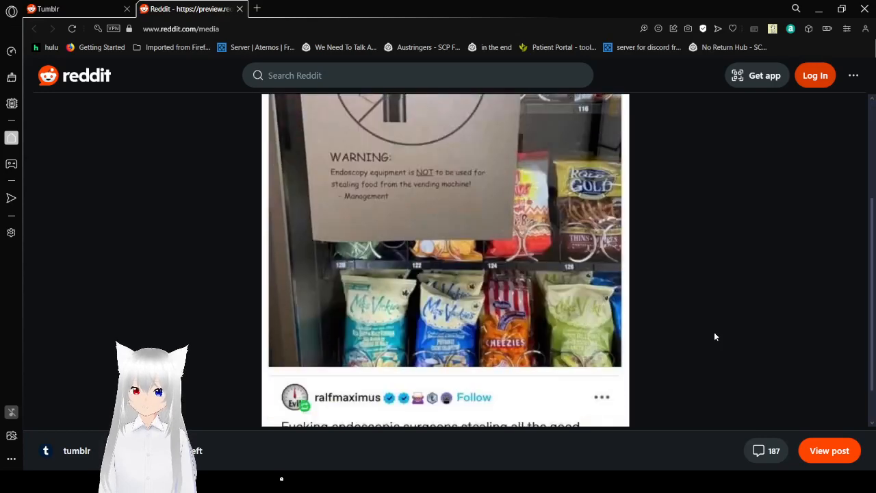
pyautogui.scroll(-3)
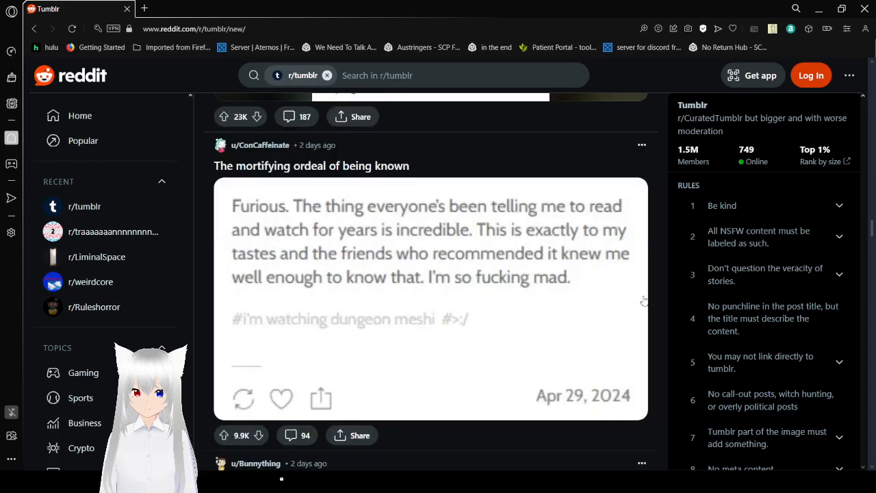
pyautogui.moveTo(643, 300)
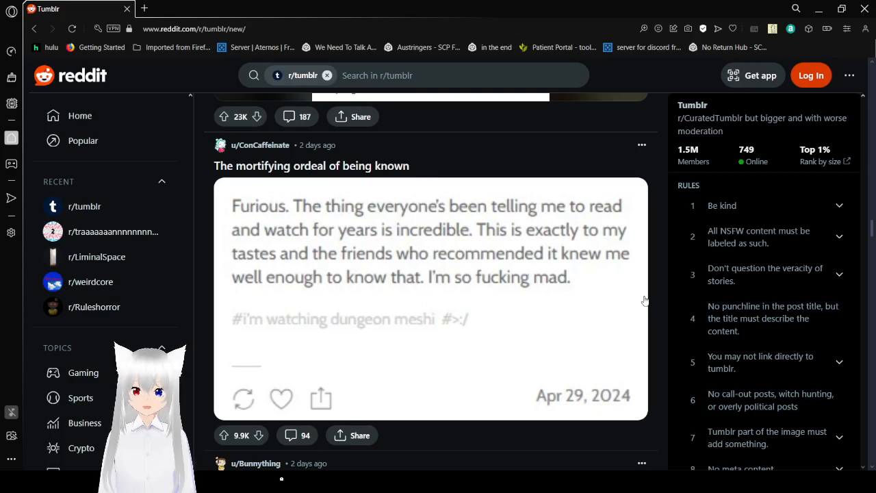
pyautogui.moveTo(657, 302)
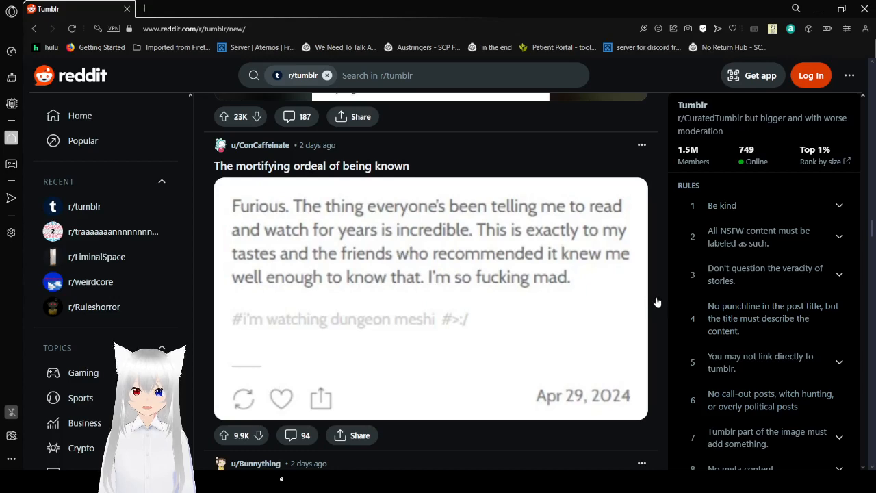
# Scroll the r/tumblr feed past the cringe and 'reddit accent' cake posts to the 'owned this hard' post.
pyautogui.scroll(-3)
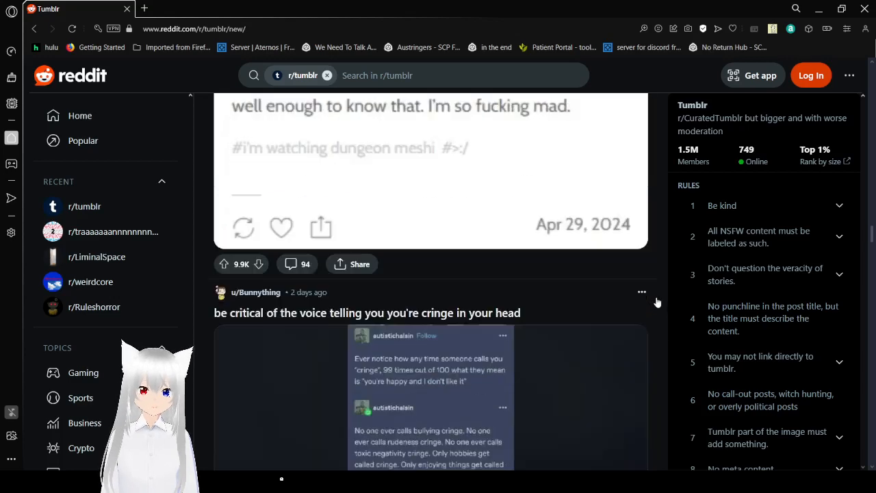
pyautogui.scroll(-3)
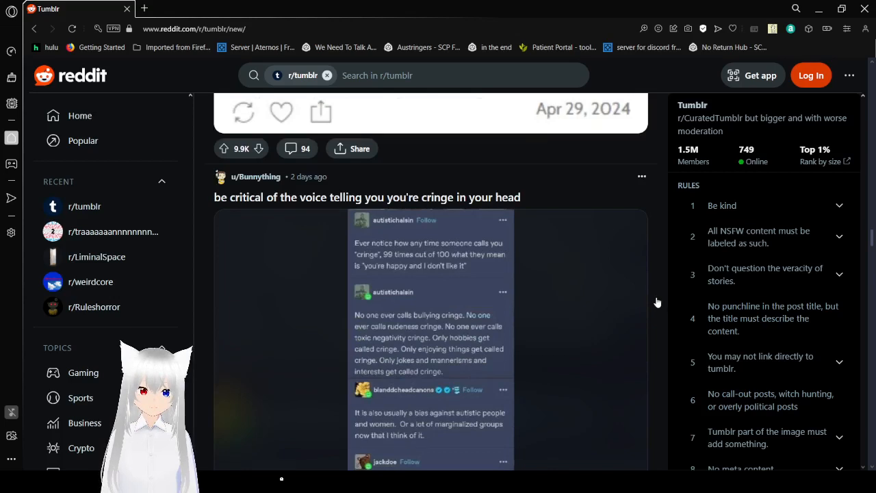
pyautogui.scroll(-3)
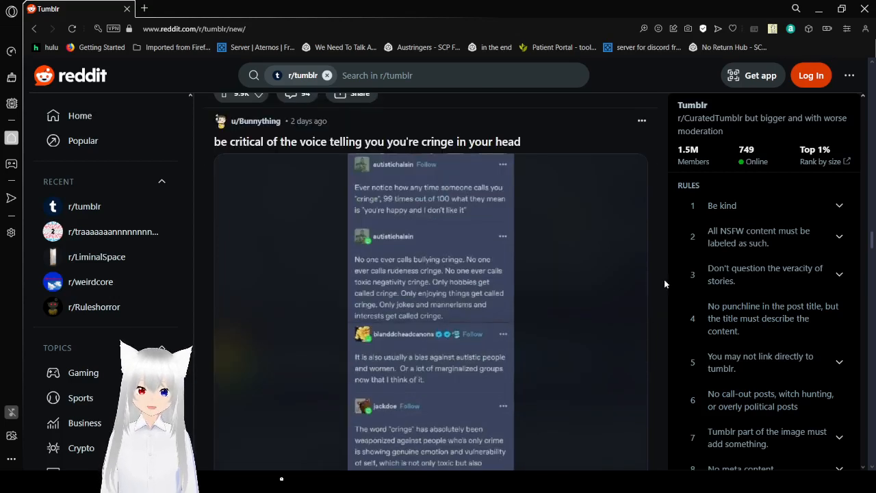
pyautogui.scroll(-3)
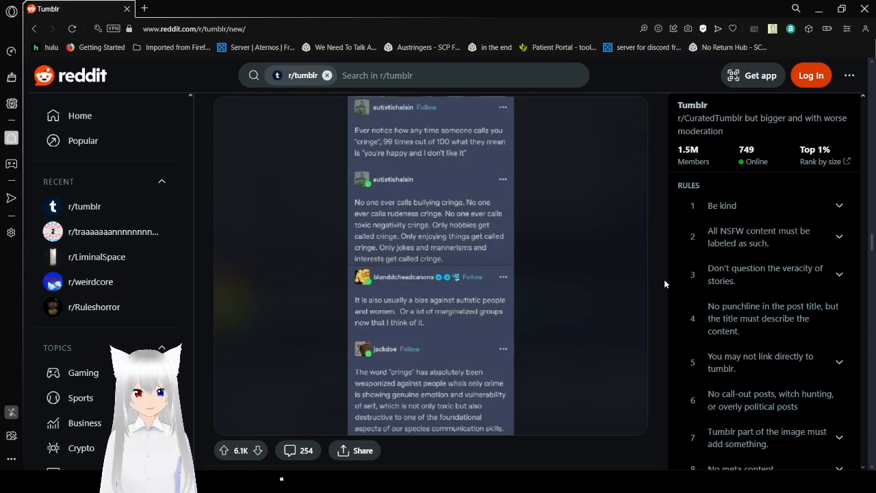
pyautogui.moveTo(650, 272)
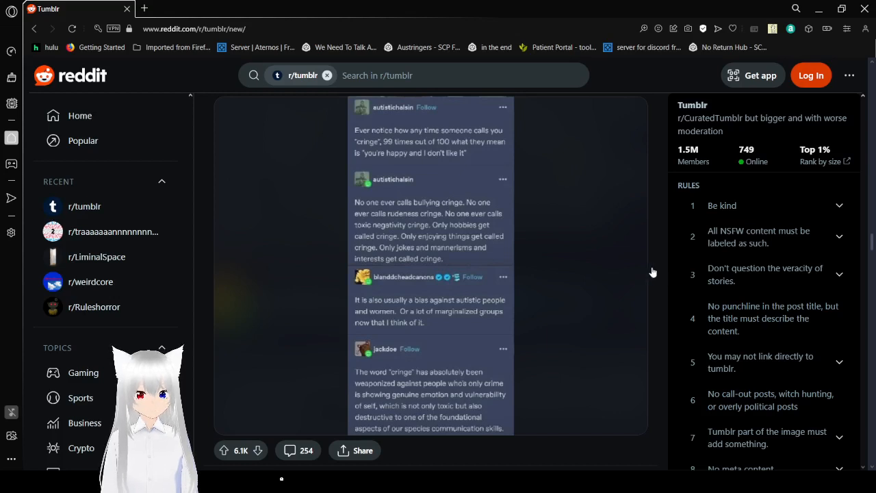
pyautogui.scroll(-3)
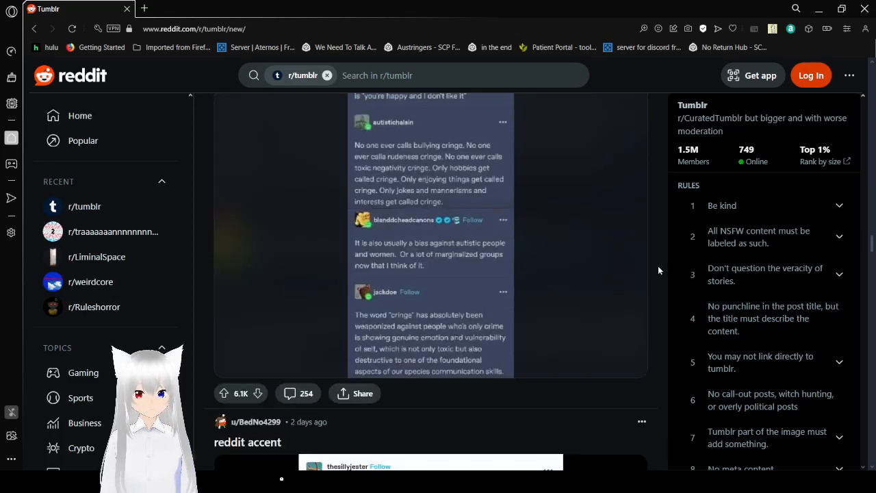
pyautogui.scroll(-3)
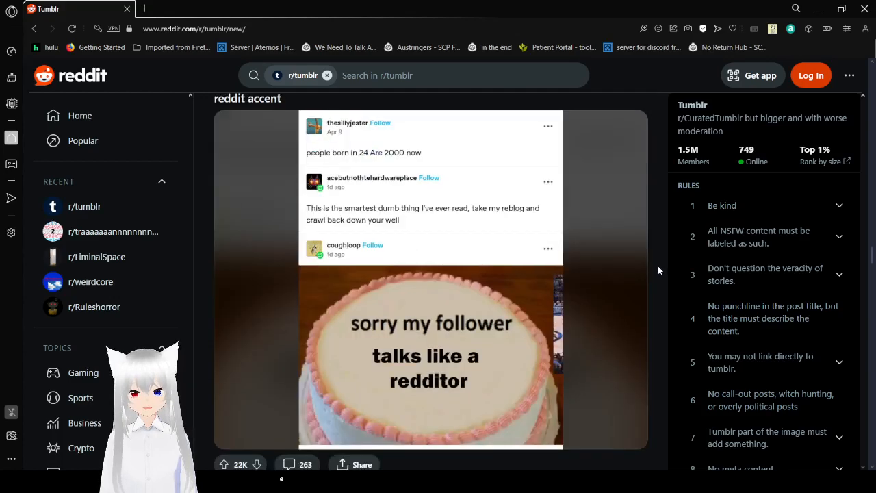
pyautogui.scroll(-3)
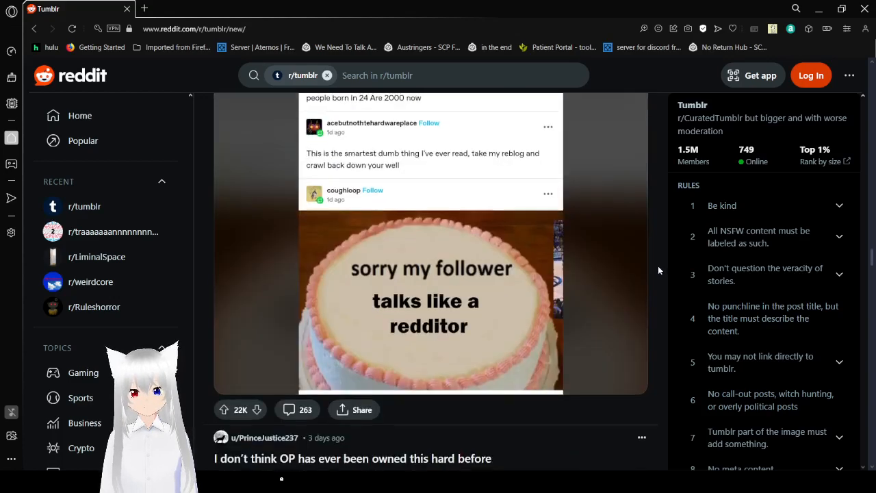
pyautogui.scroll(3)
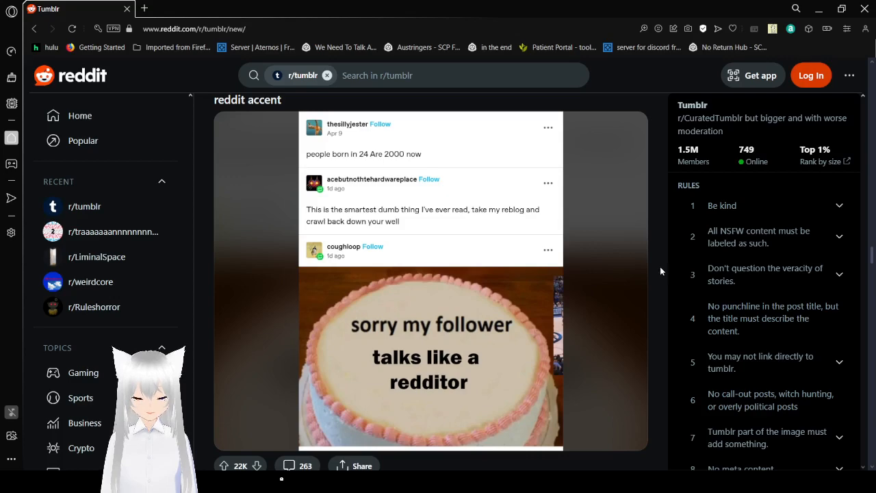
pyautogui.scroll(-3)
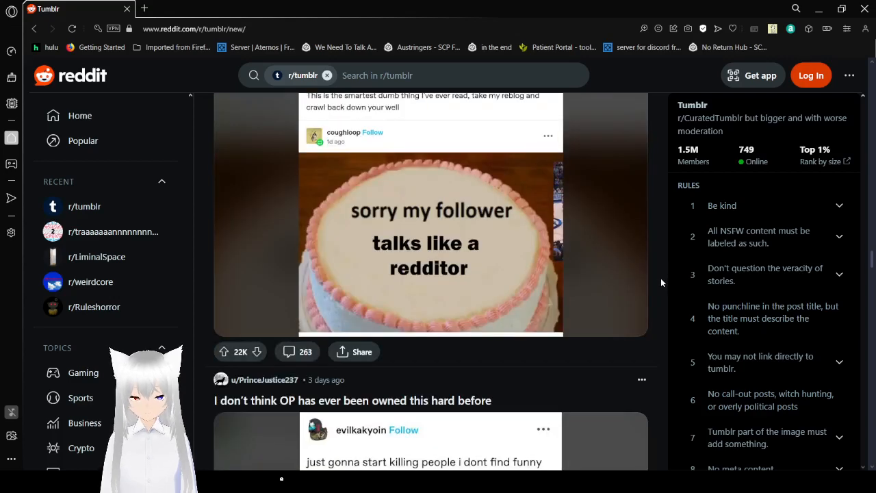
pyautogui.scroll(-3)
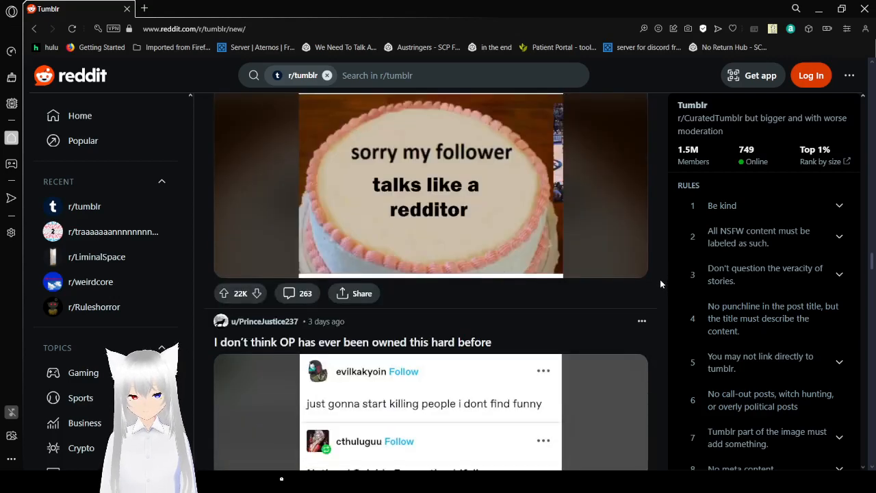
pyautogui.scroll(-3)
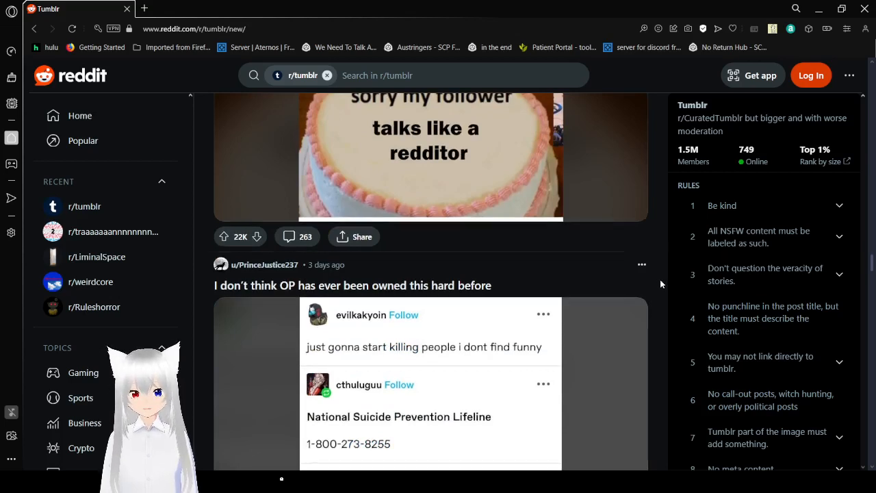
pyautogui.scroll(-3)
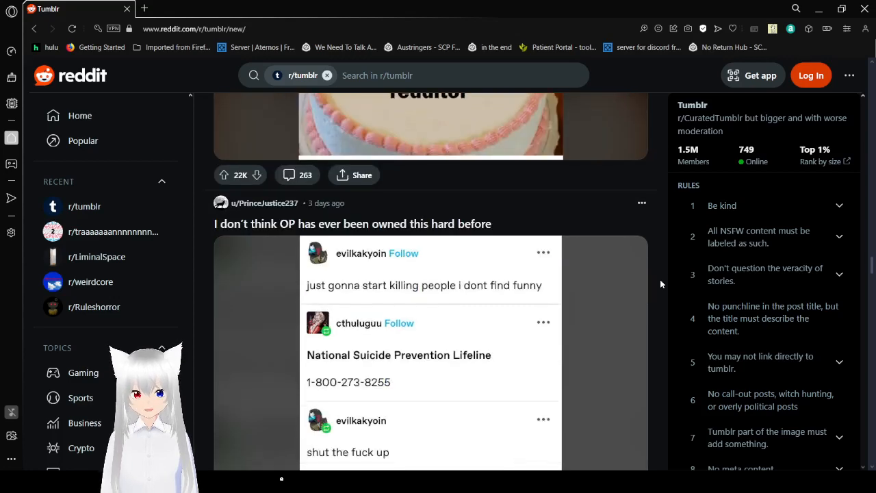
pyautogui.scroll(-3)
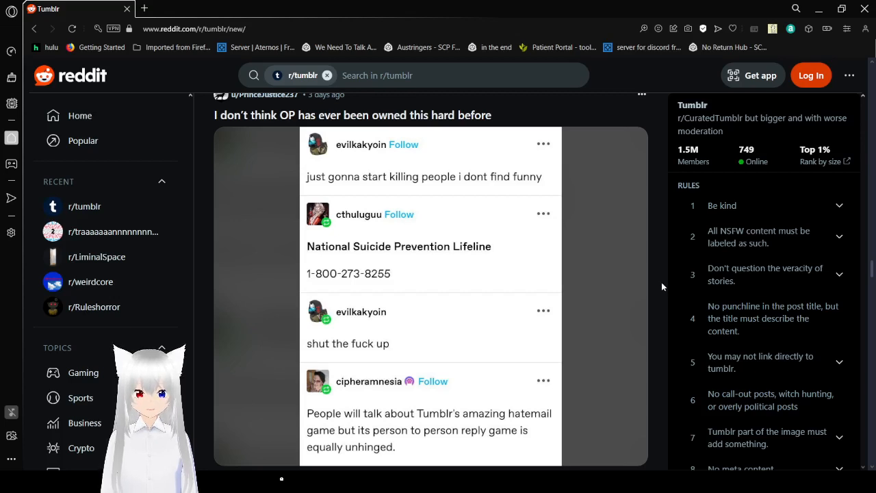
# Scroll through the rest of the 'owned this hard' image until 'You can never escape the narrative' appears.
pyautogui.scroll(-3)
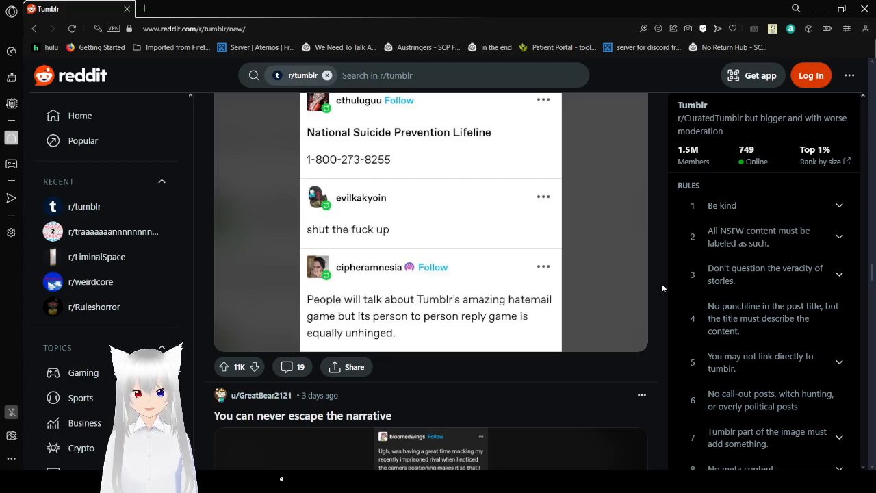
# Open the 'You can never escape the narrative' image in a new reddit.com/media tab and switch to it.
pyautogui.scroll(-3)
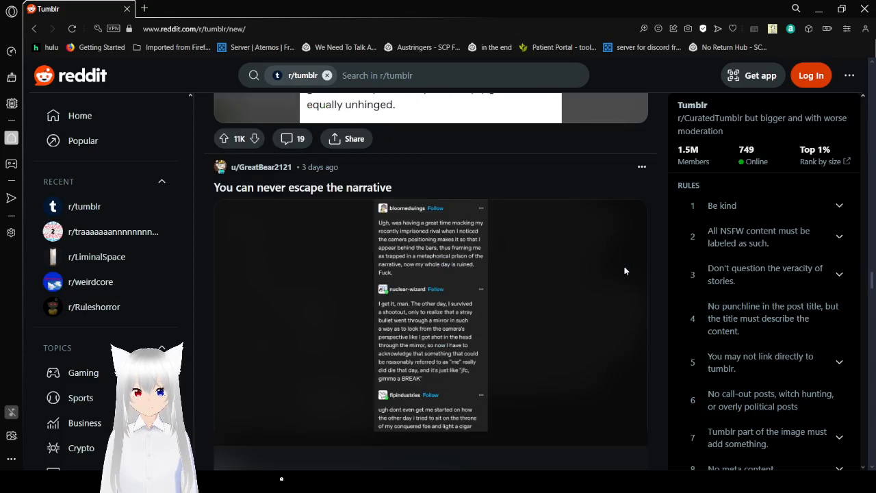
pyautogui.scroll(-3)
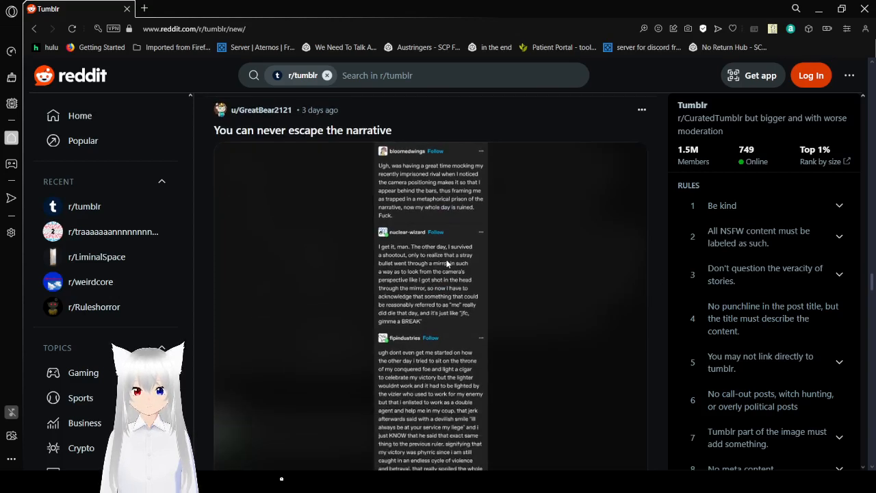
pyautogui.scroll(-3)
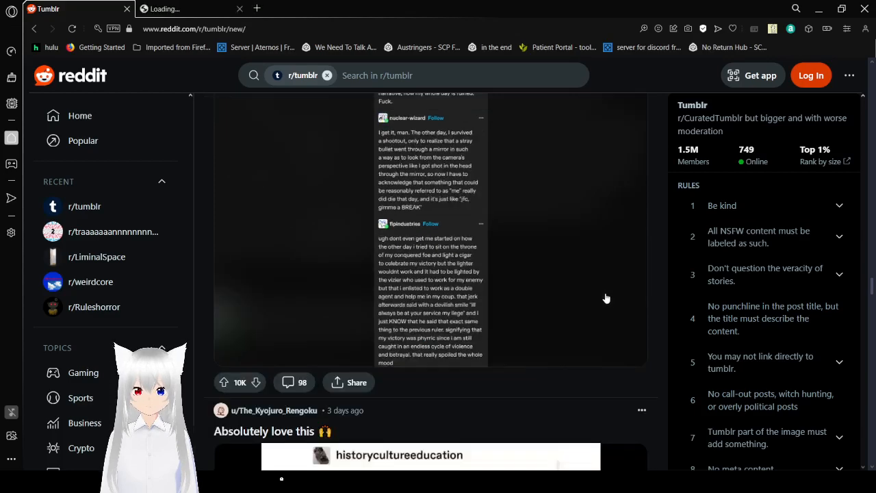
pyautogui.scroll(-3)
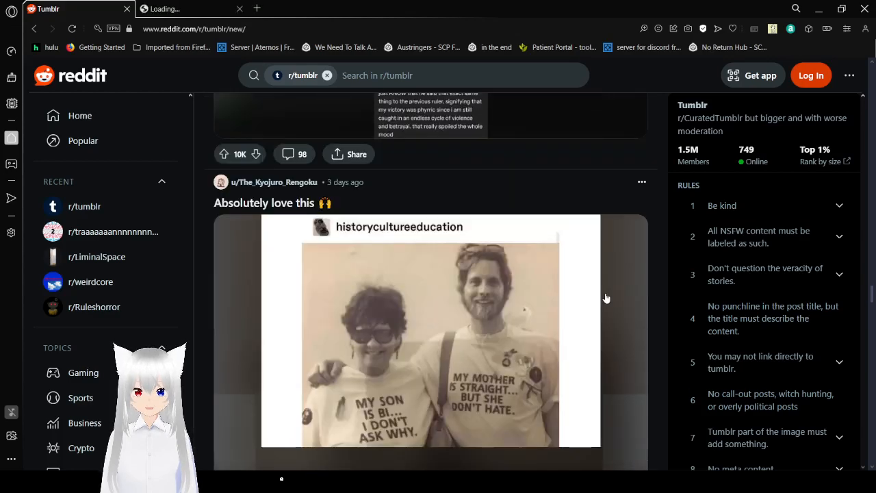
pyautogui.click(430, 332)
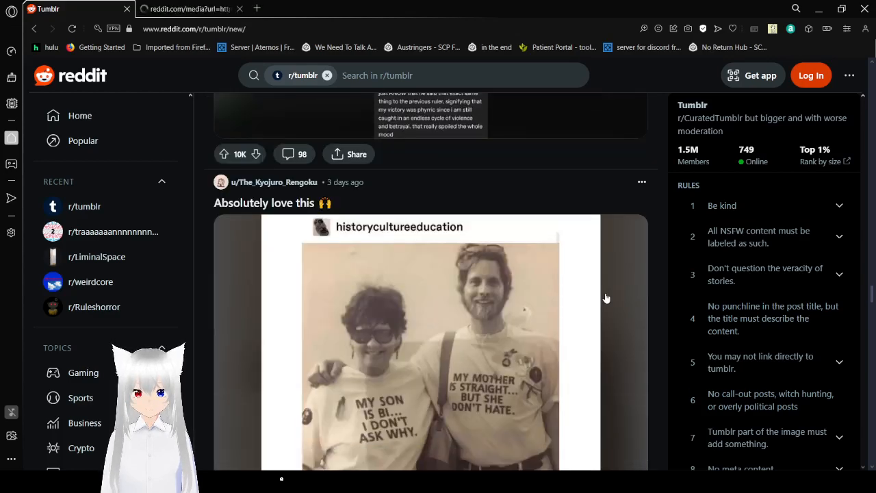
pyautogui.scroll(-3)
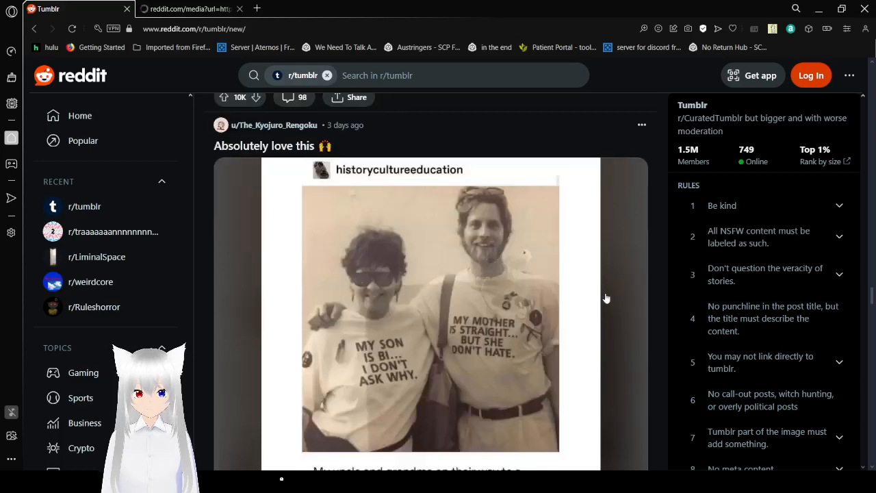
pyautogui.scroll(-3)
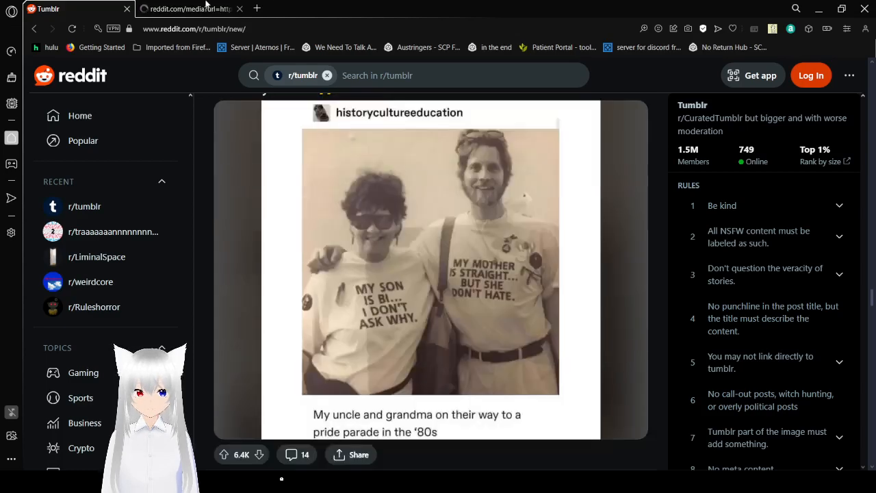
pyautogui.click(192, 8)
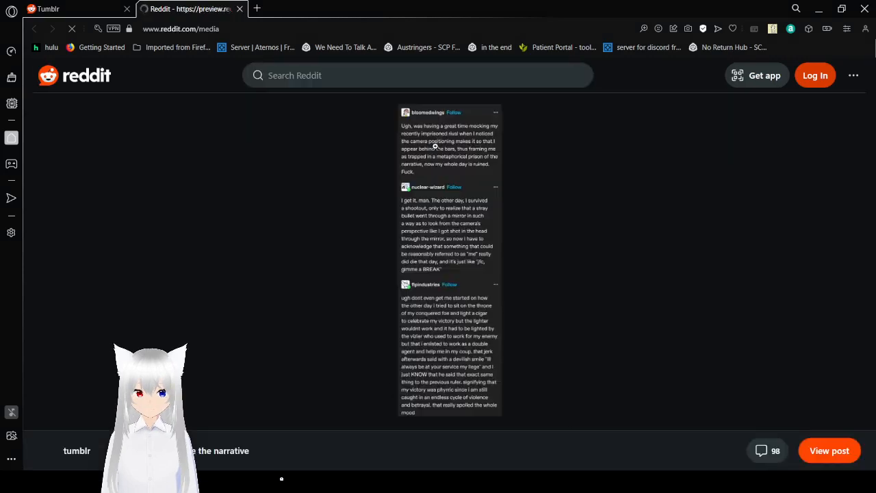
# Read bloomedwings's imprisoned-rival post and nuclear-wizard's mirror-shootout reply, reaching fipindustries's cigar reblog.
pyautogui.click(449, 137)
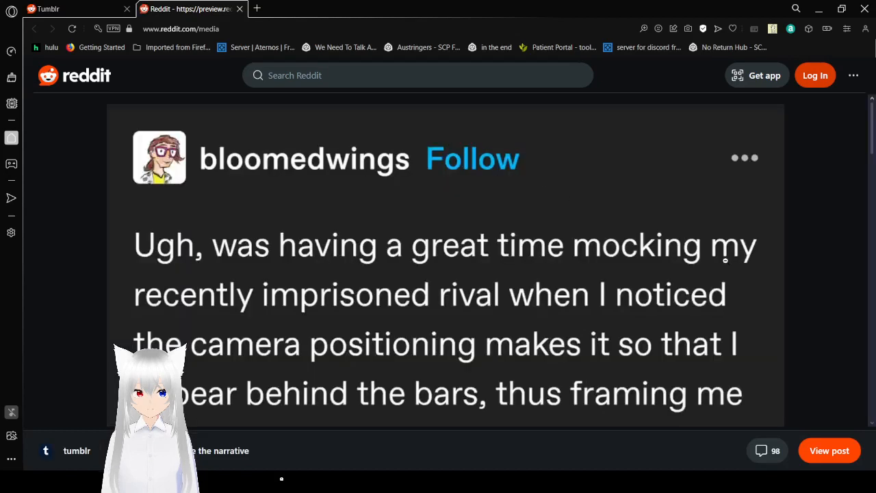
pyautogui.moveTo(811, 332)
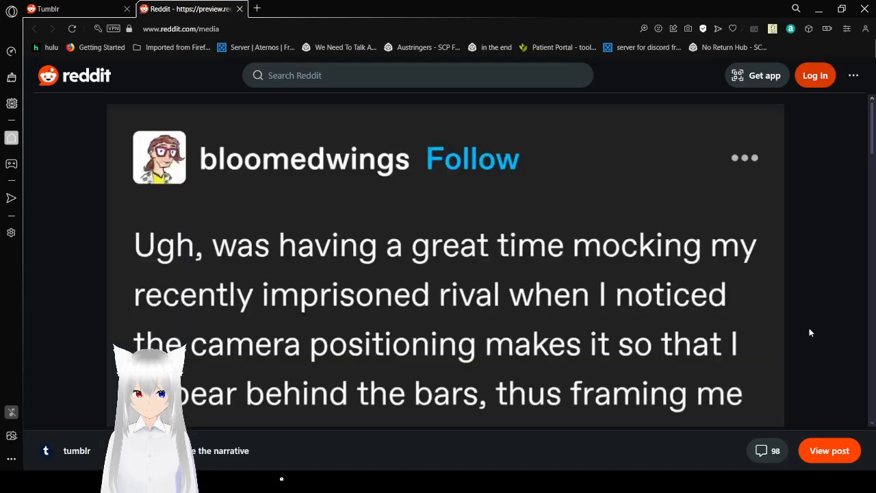
pyautogui.scroll(-3)
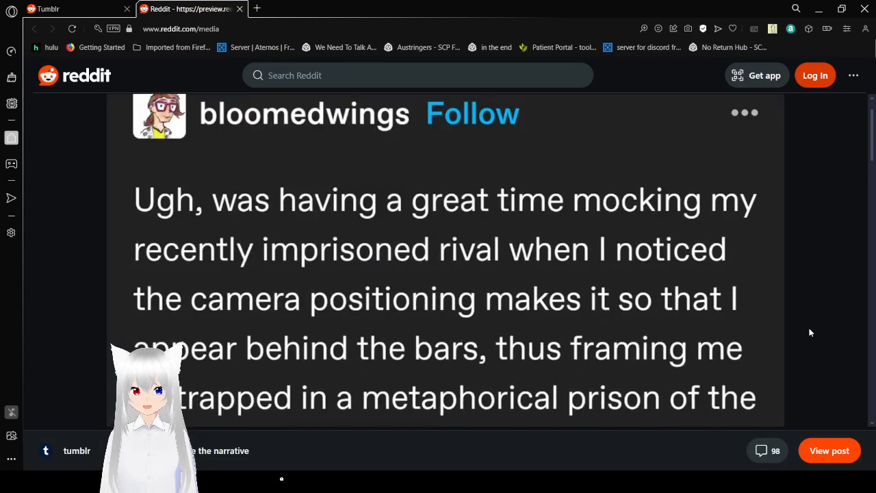
pyautogui.scroll(-3)
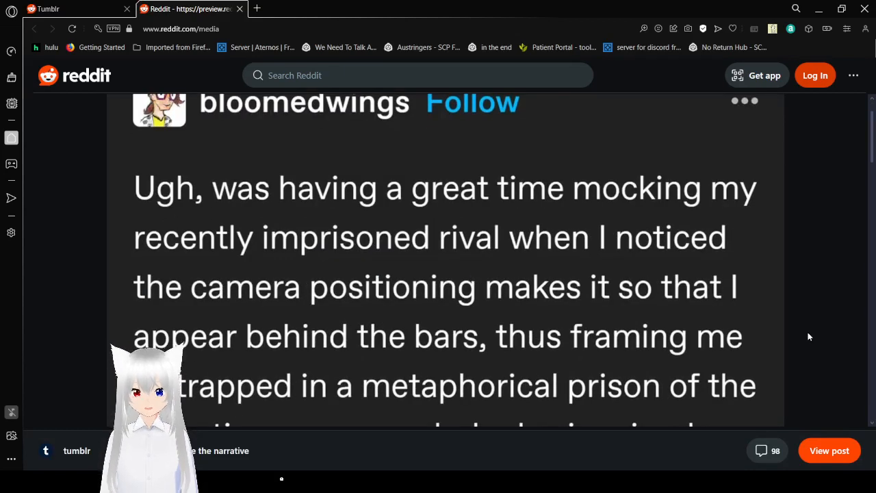
pyautogui.scroll(-3)
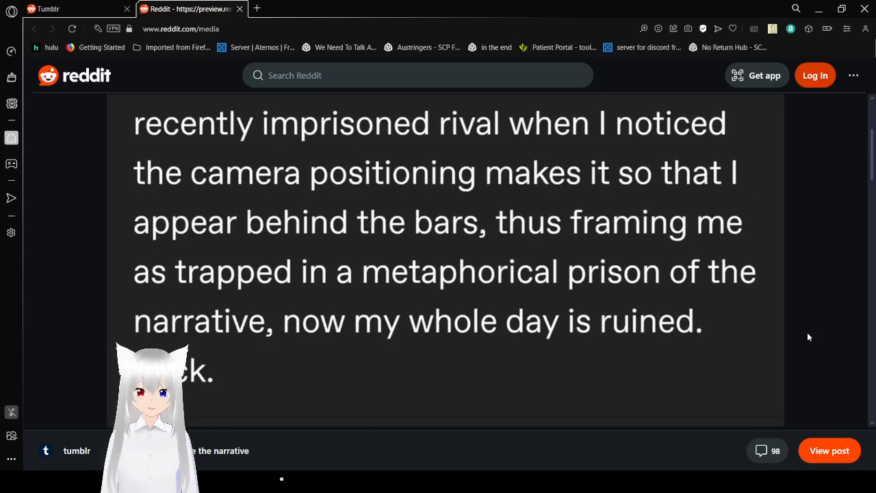
pyautogui.scroll(-3)
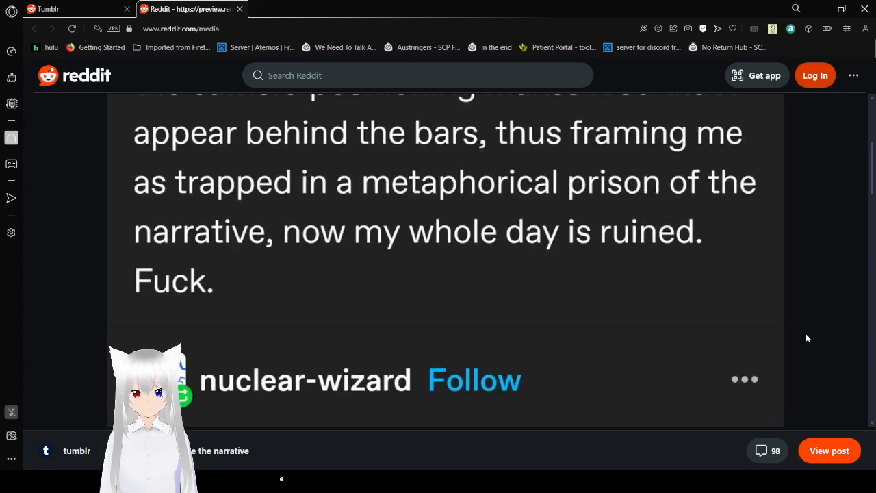
pyautogui.scroll(-3)
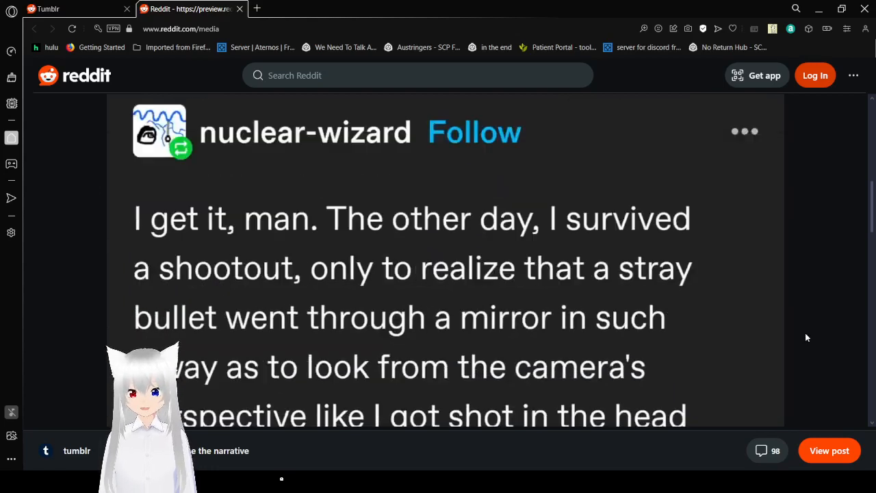
pyautogui.scroll(3)
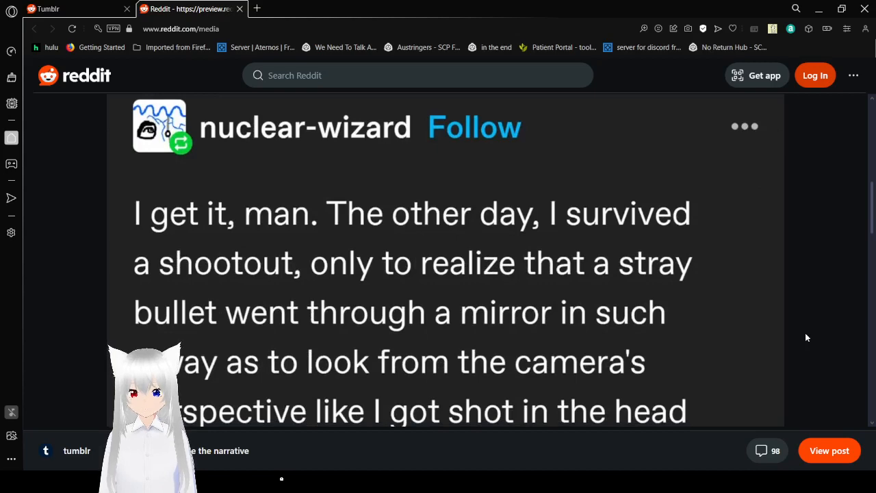
pyautogui.scroll(-3)
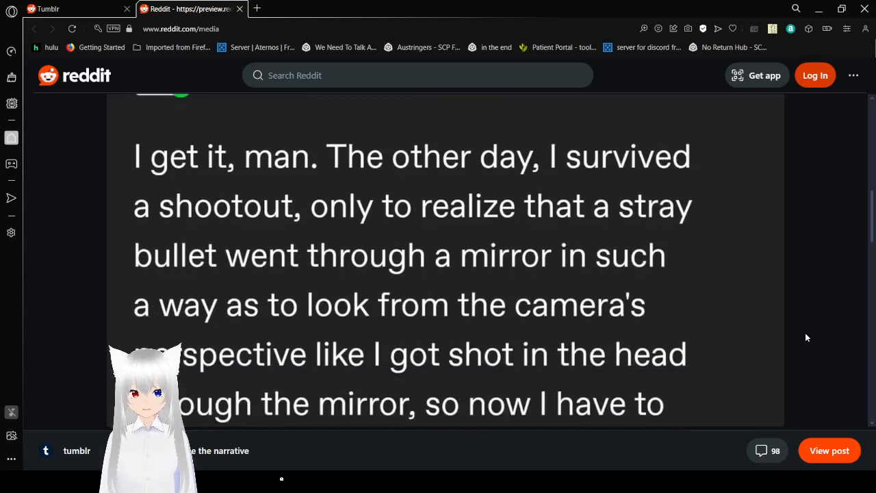
pyautogui.scroll(-3)
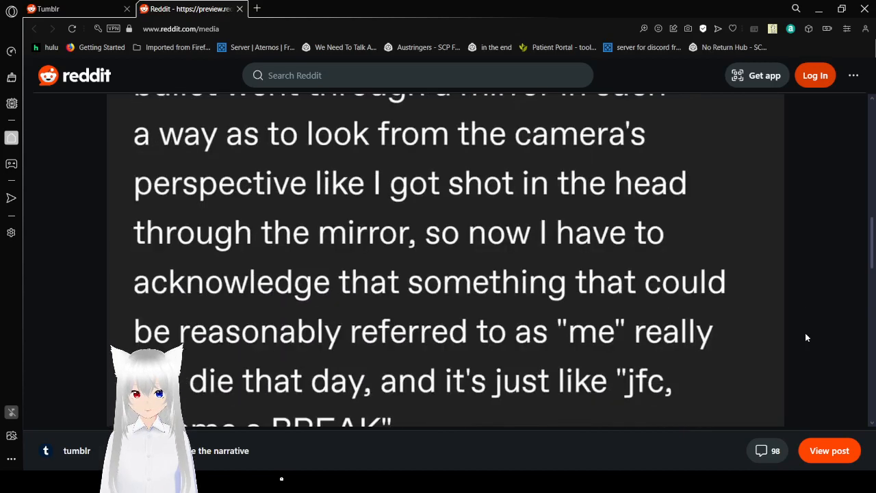
pyautogui.scroll(-3)
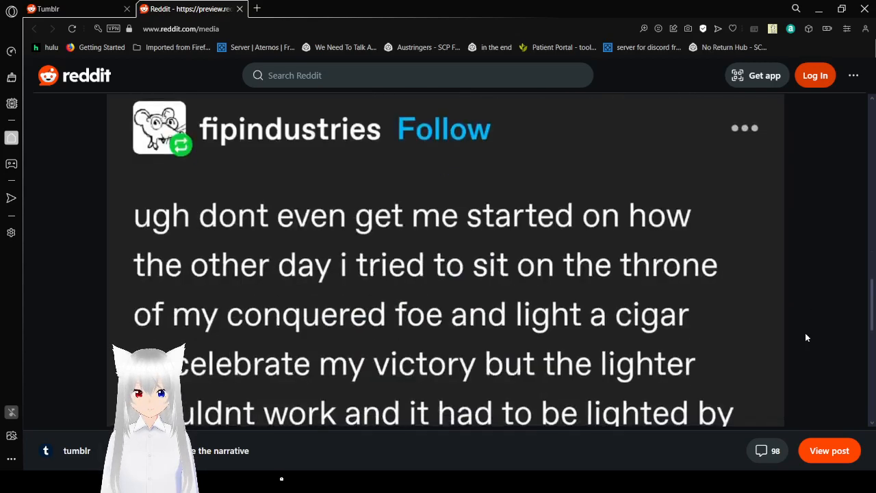
# Read fipindustries's throne-and-cigar story down to the spoiled mood after the vizier's betrayal.
pyautogui.scroll(-3)
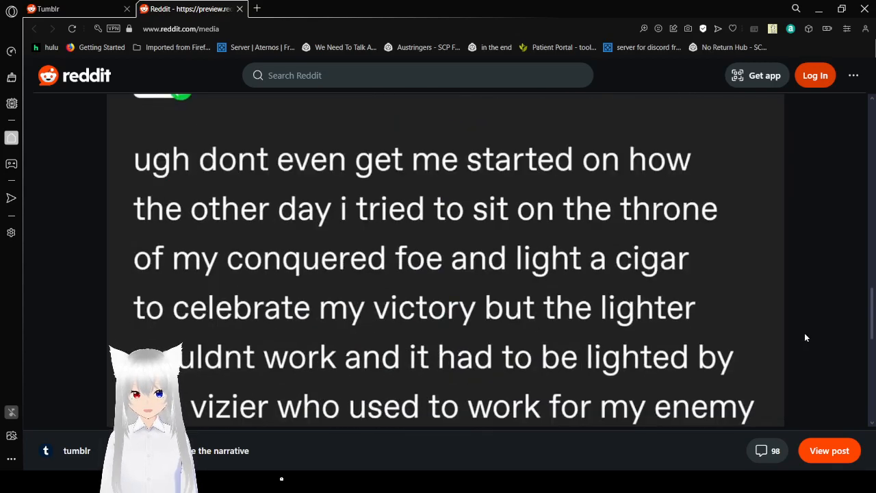
pyautogui.scroll(-3)
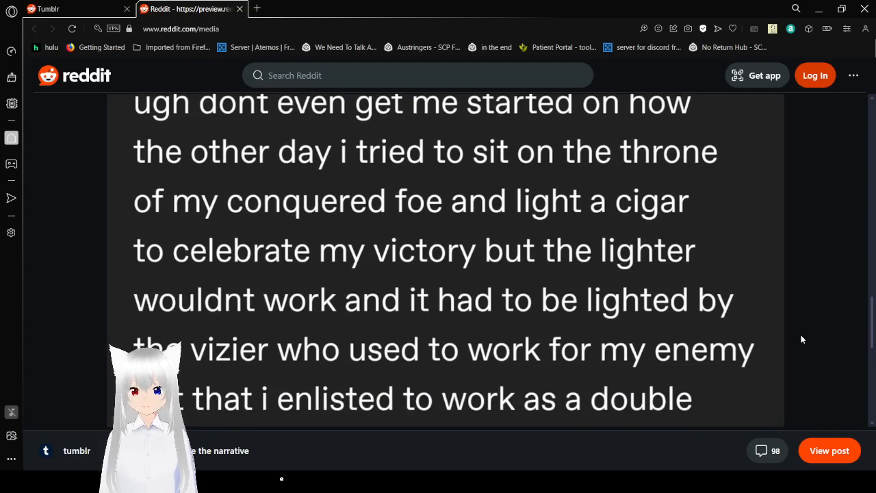
pyautogui.scroll(-3)
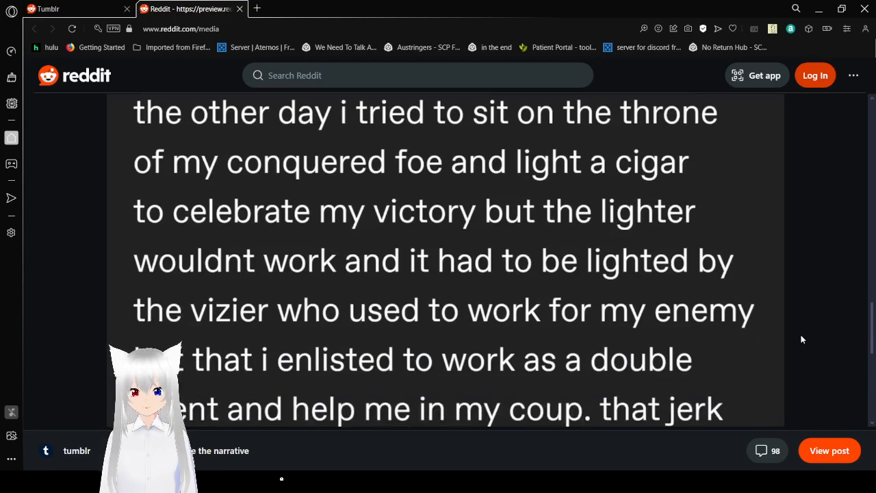
pyautogui.scroll(-3)
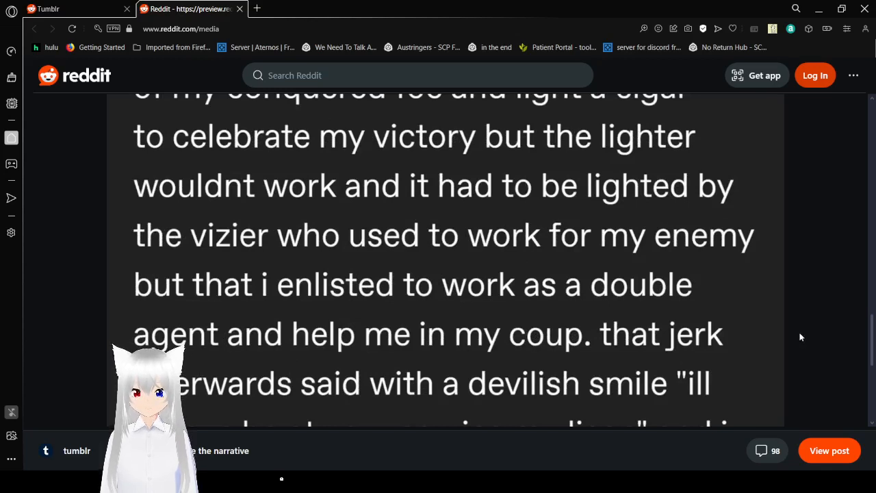
pyautogui.scroll(-3)
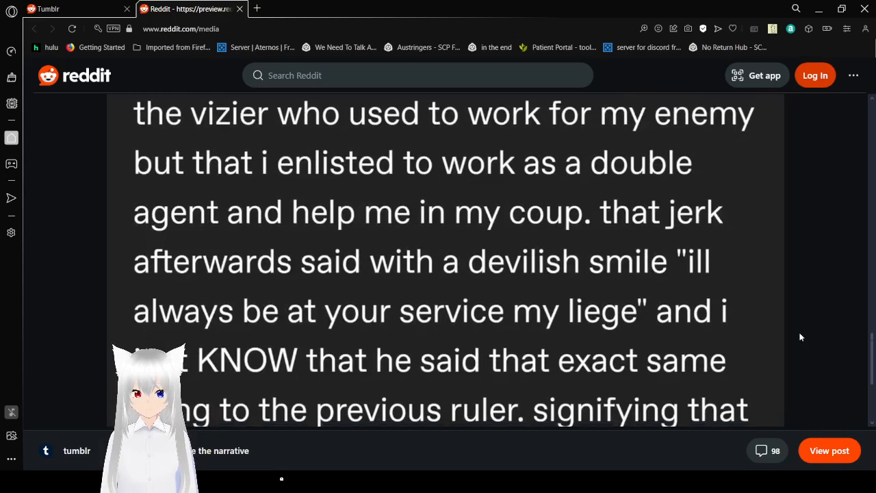
pyautogui.scroll(-3)
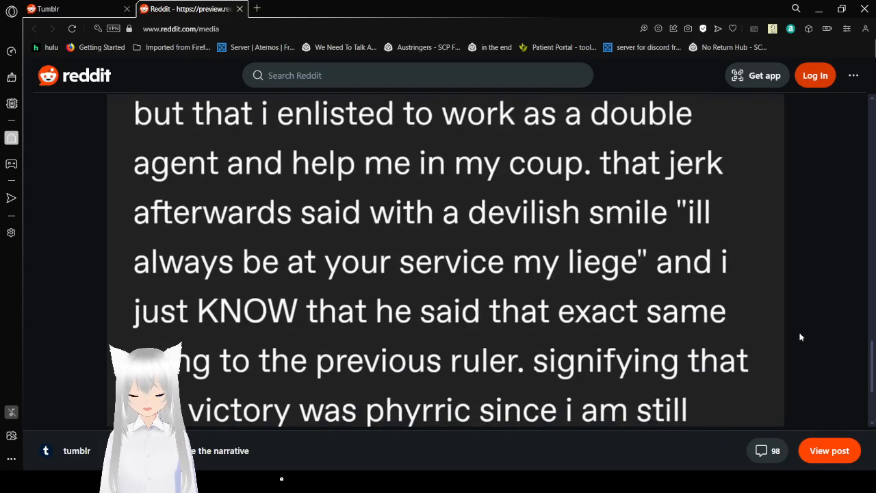
pyautogui.scroll(-3)
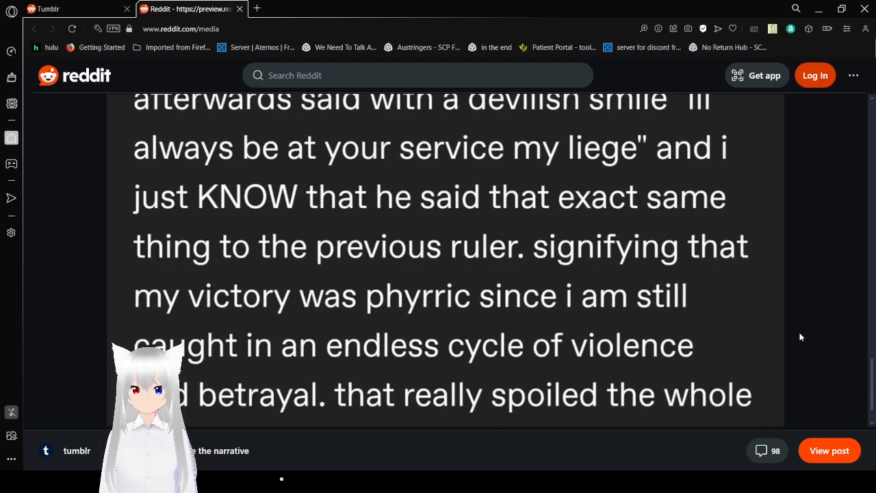
pyautogui.scroll(-3)
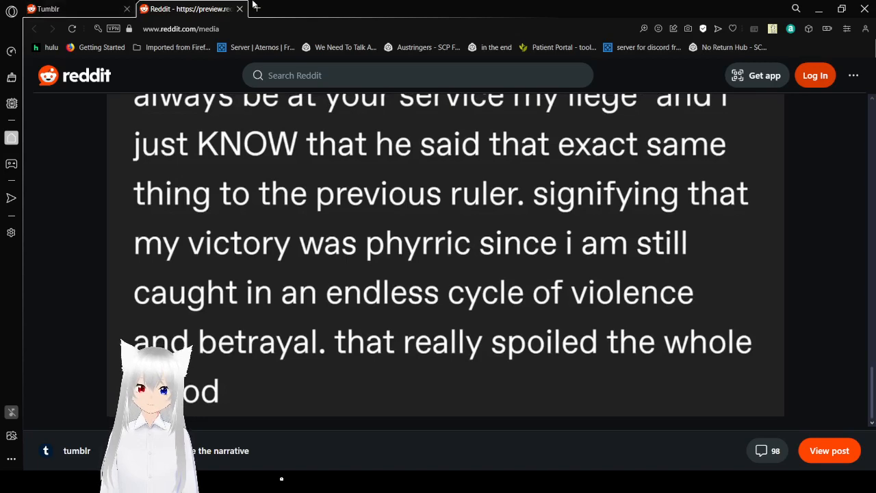
# Close the media tab to return to the r/tumblr feed at the pride parade post.
pyautogui.click(240, 9)
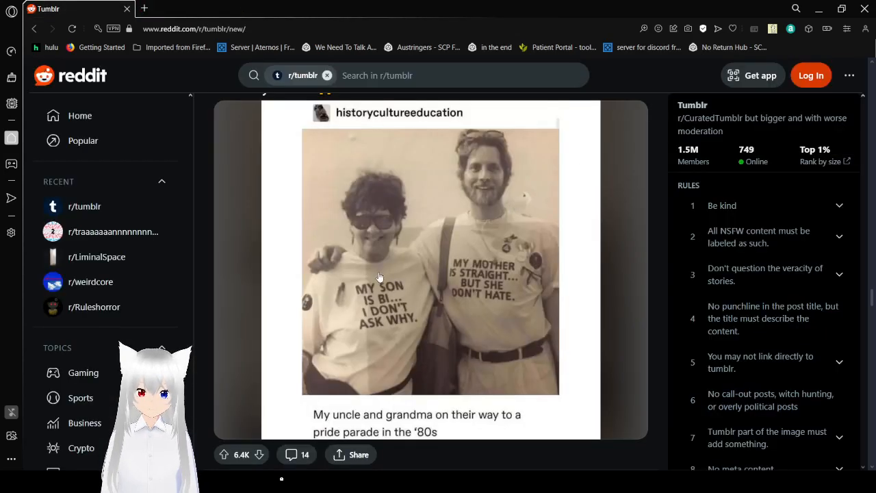
pyautogui.moveTo(514, 312)
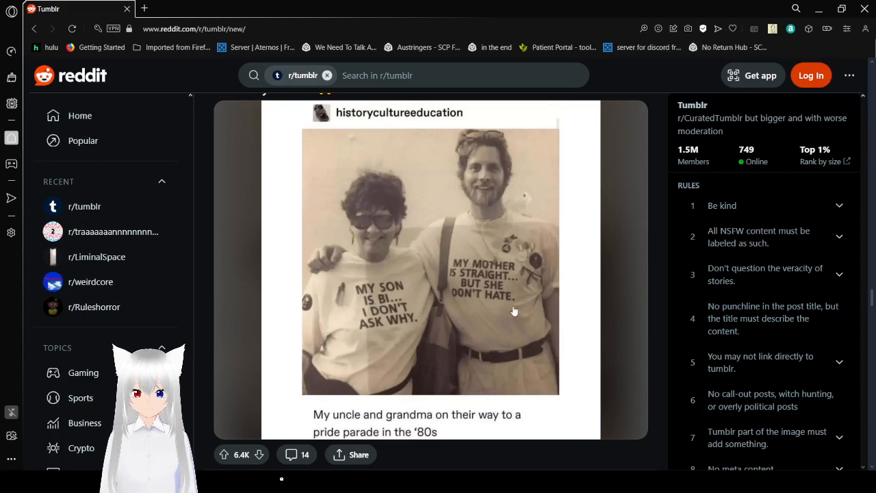
pyautogui.moveTo(622, 284)
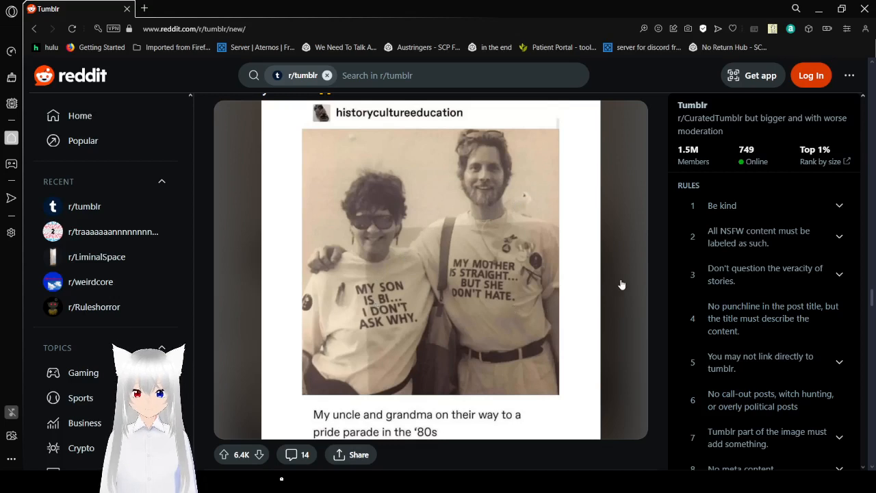
pyautogui.moveTo(668, 274)
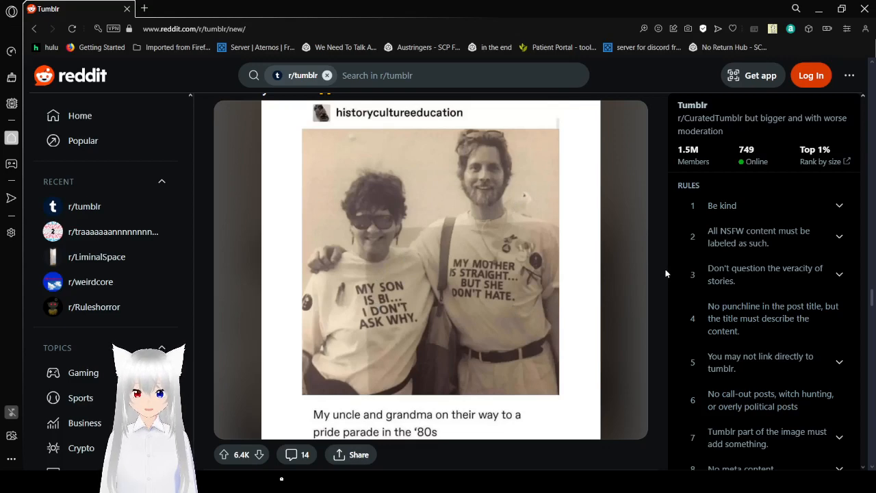
# Scroll past the pride parade photo and read the Gelatinous Cube mimic-mouth screenshot (51.4K notes).
pyautogui.scroll(-3)
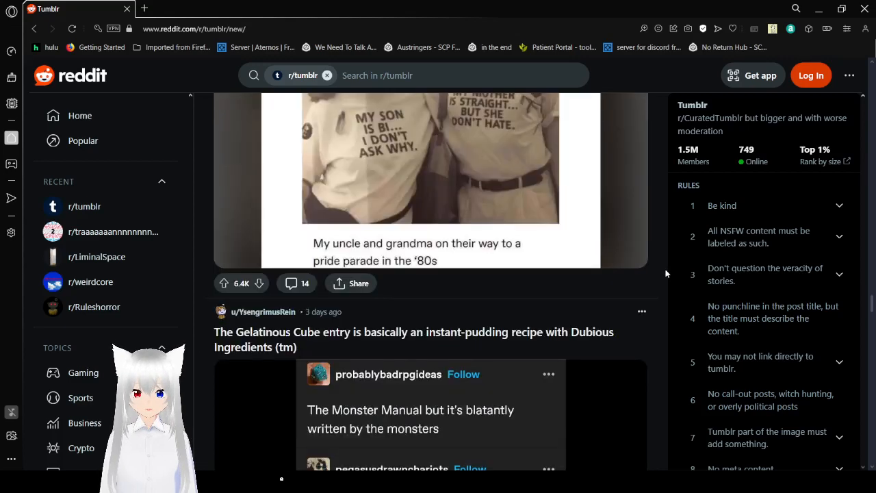
pyautogui.scroll(-3)
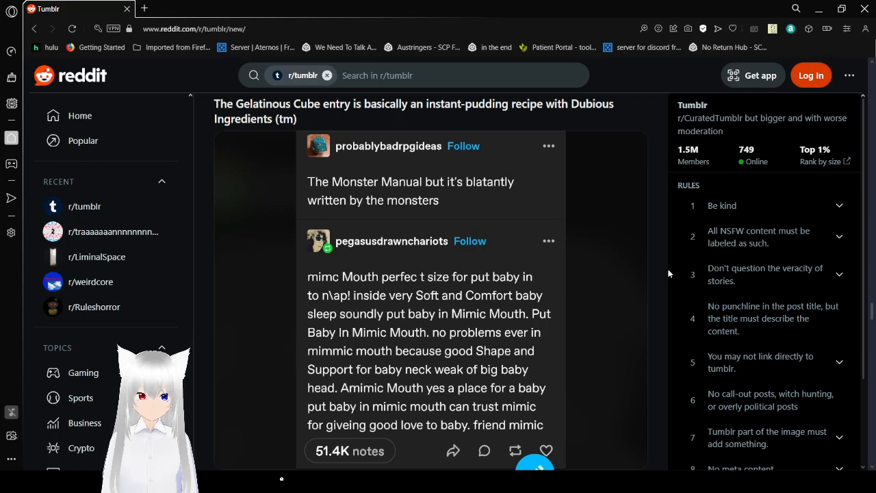
pyautogui.scroll(-3)
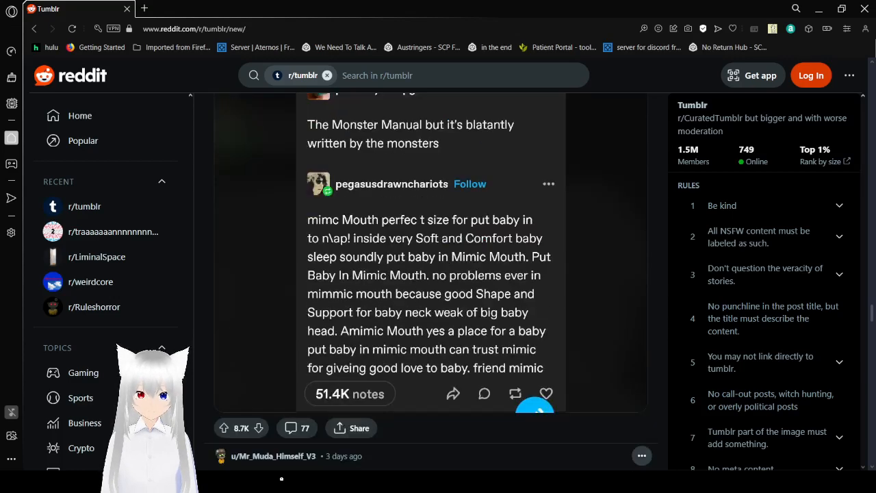